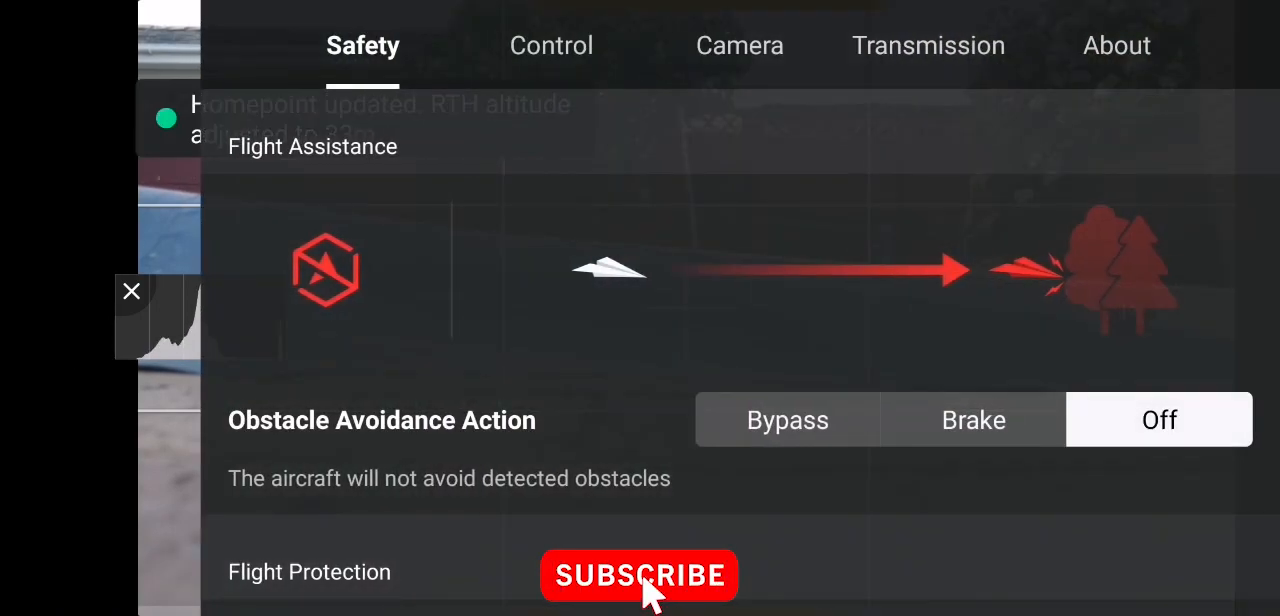
# Review the preflight checks: obstacle avoidance off, 33 m RTH altitude, slow SD card warning
pyautogui.click(787, 419)
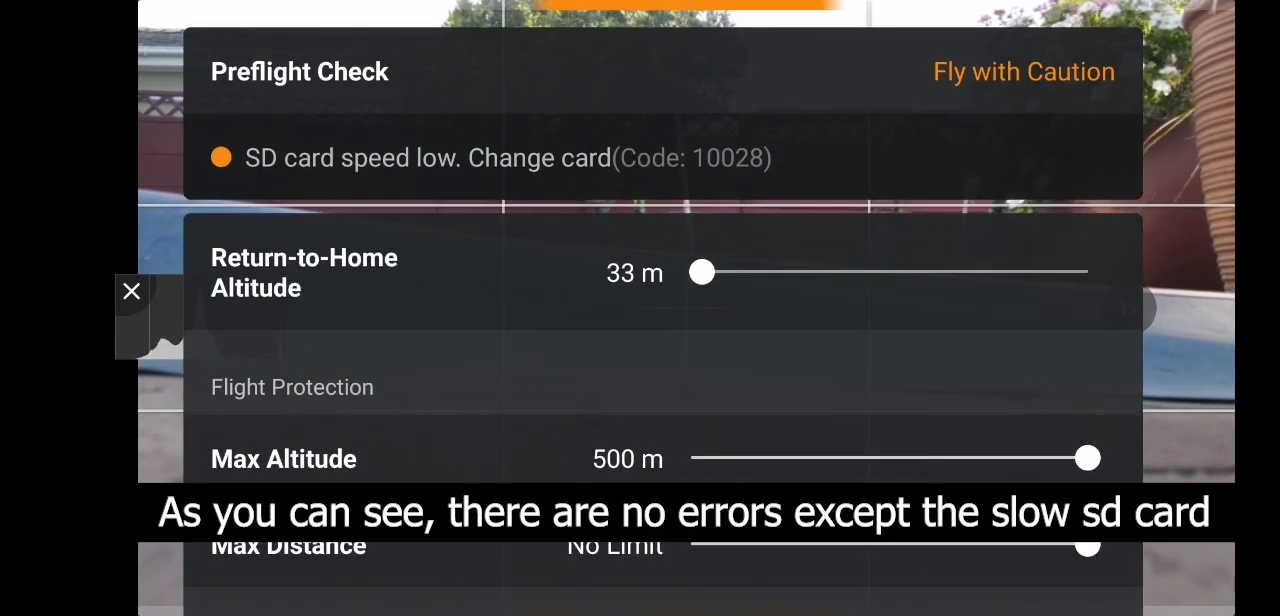
pyautogui.scroll(-3)
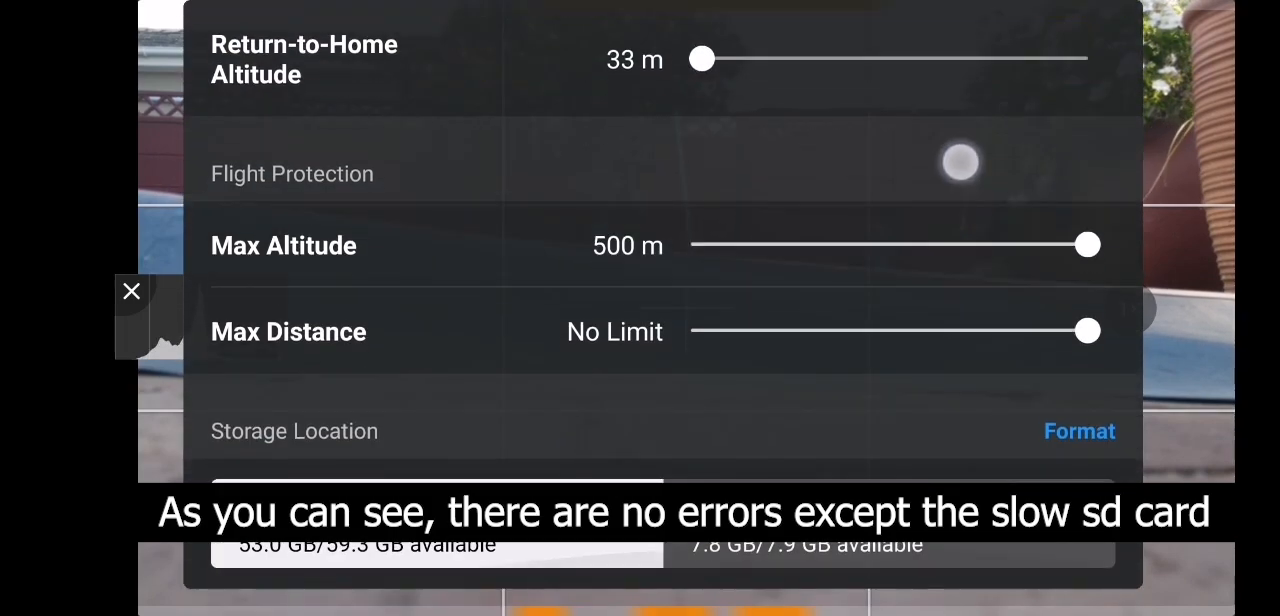
pyautogui.click(131, 291)
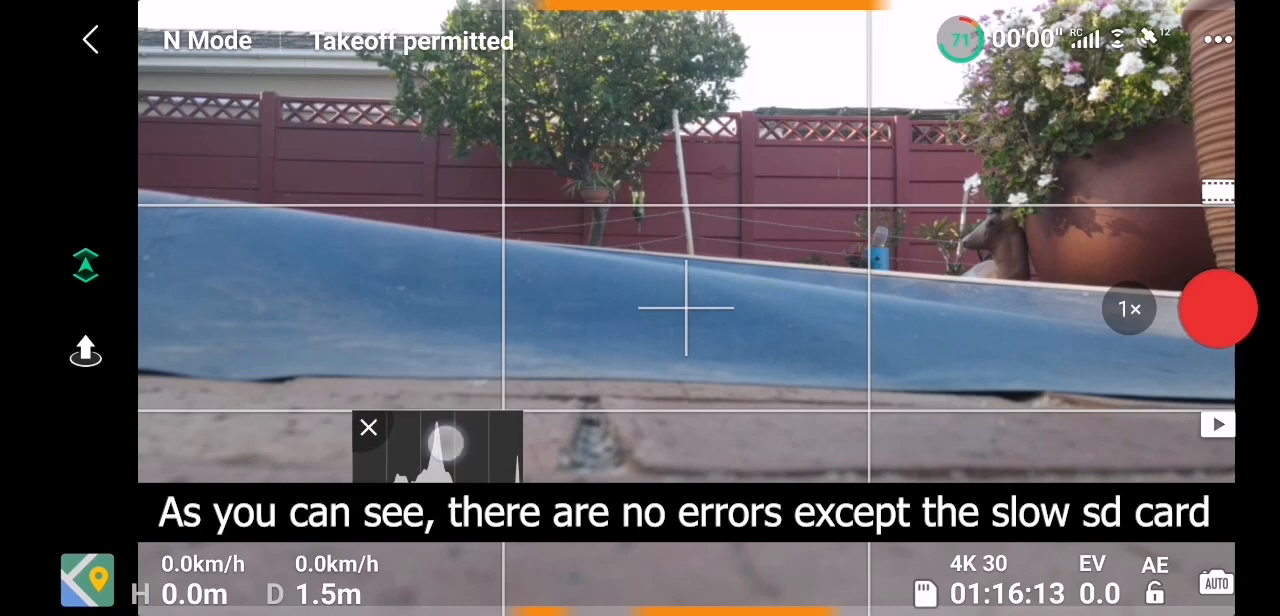
# Start and confirm an automatic takeoff of the Mavic Air 2
pyautogui.click(85, 351)
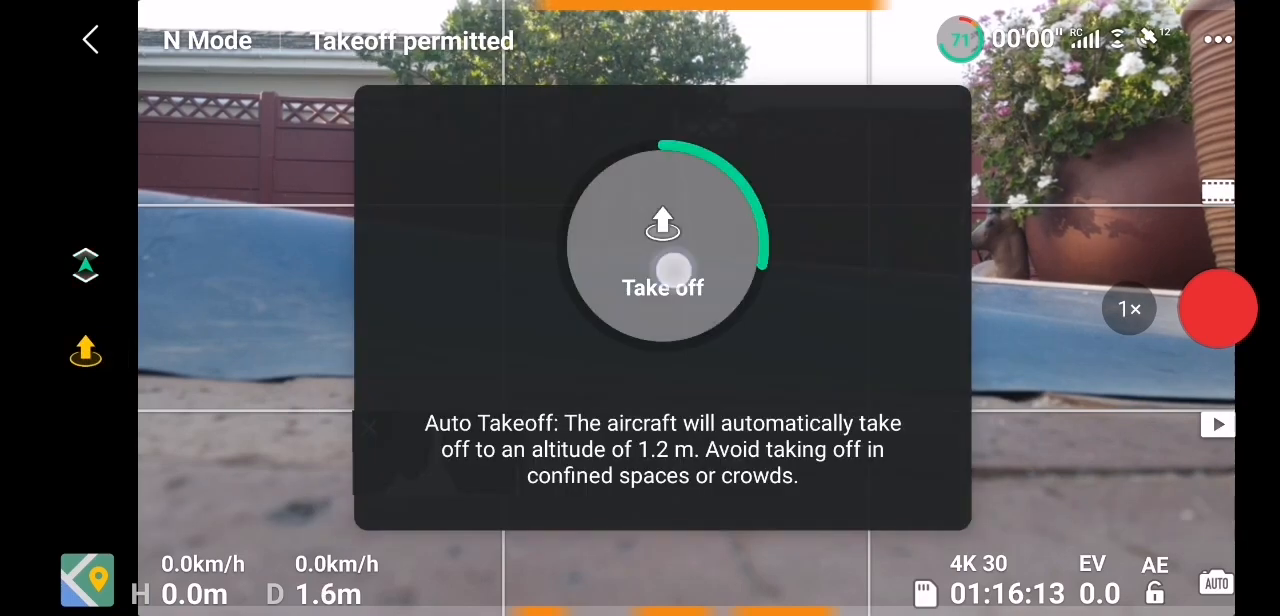
pyautogui.click(662, 245)
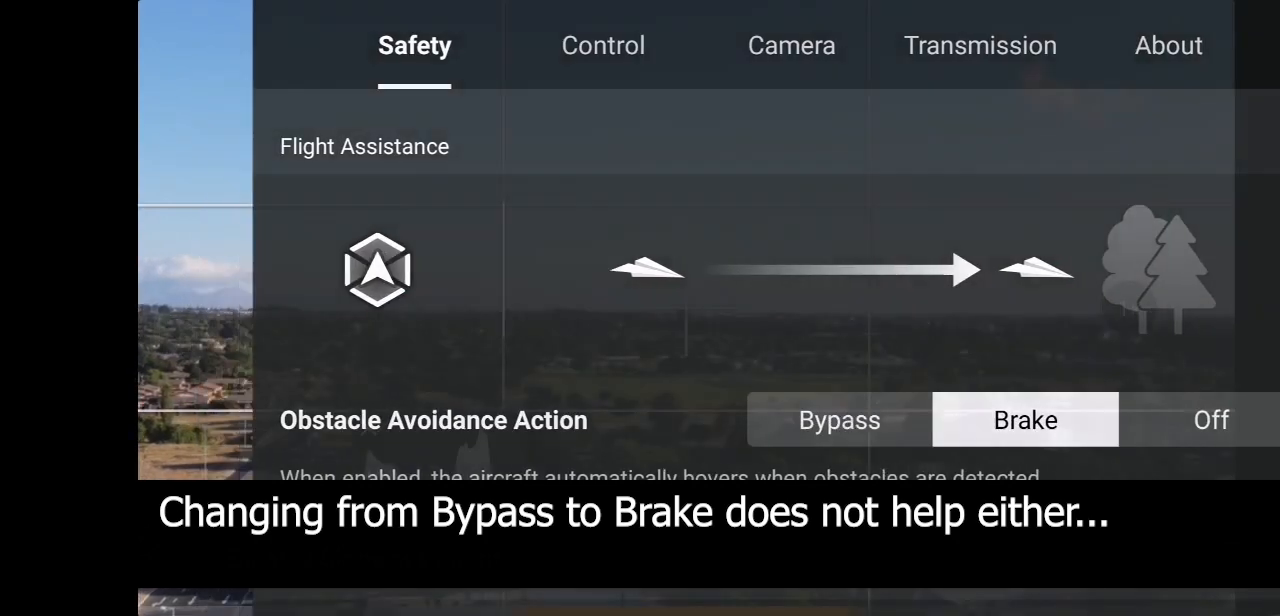
# Close the safety settings to return to the flight view, then leave the DJI Fly session
pyautogui.click(89, 40)
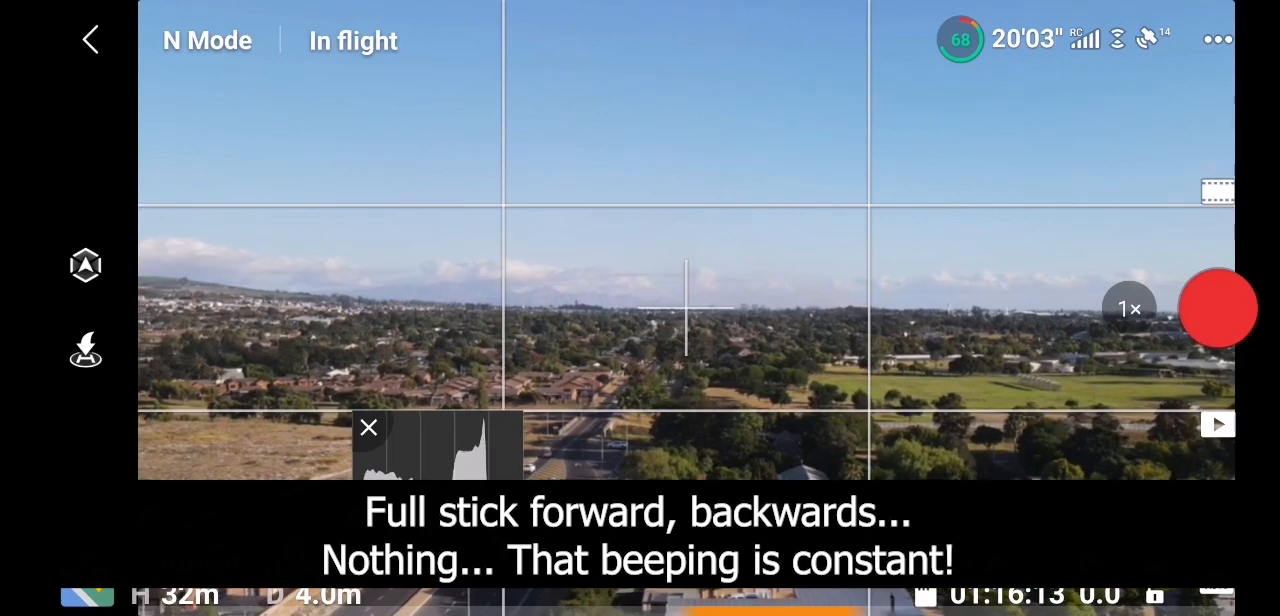
pyautogui.click(1218, 38)
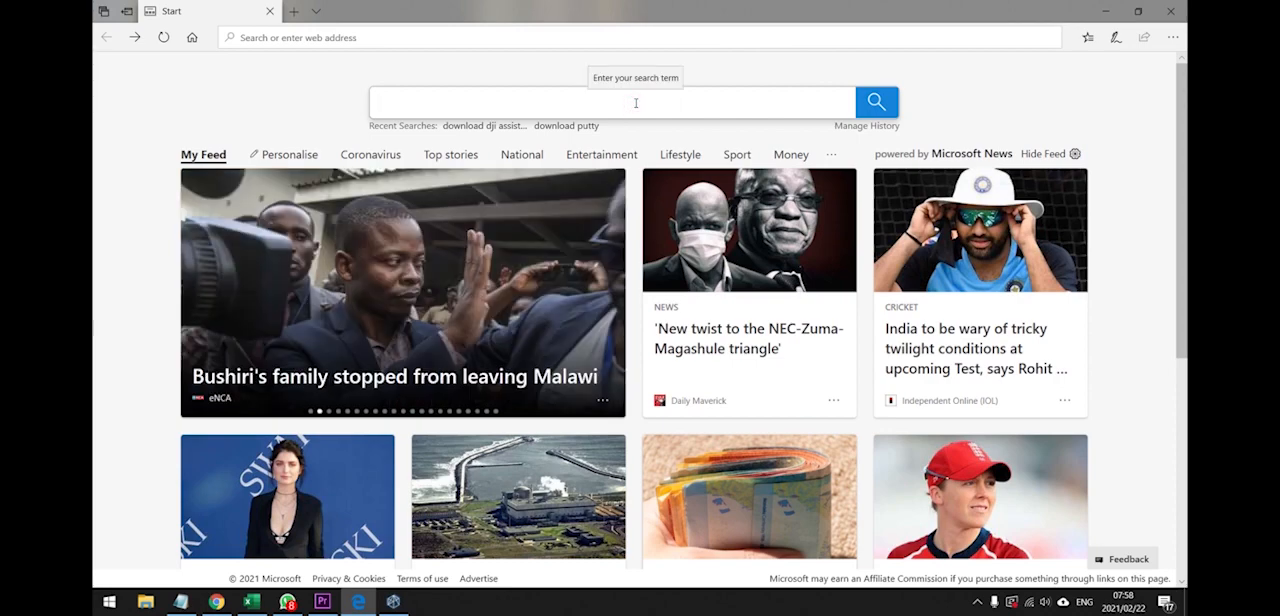
# Search Bing for 'dji assistant 2 for mavic' using the search suggestion
pyautogui.write('dji a')
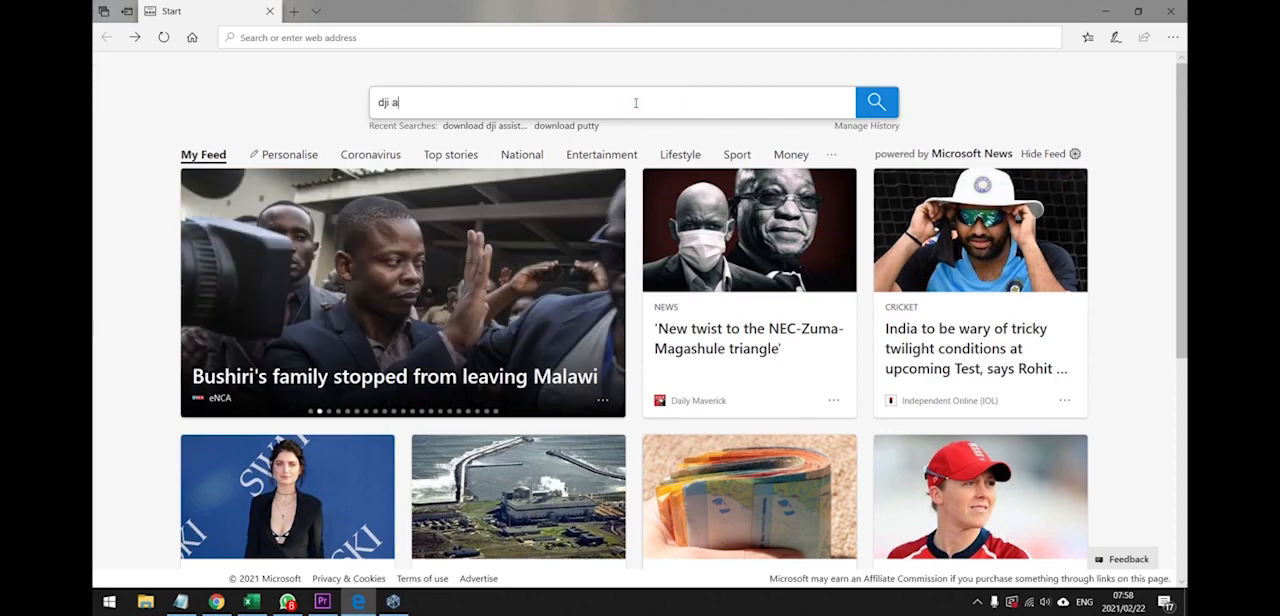
pyautogui.write('ssitant 2')
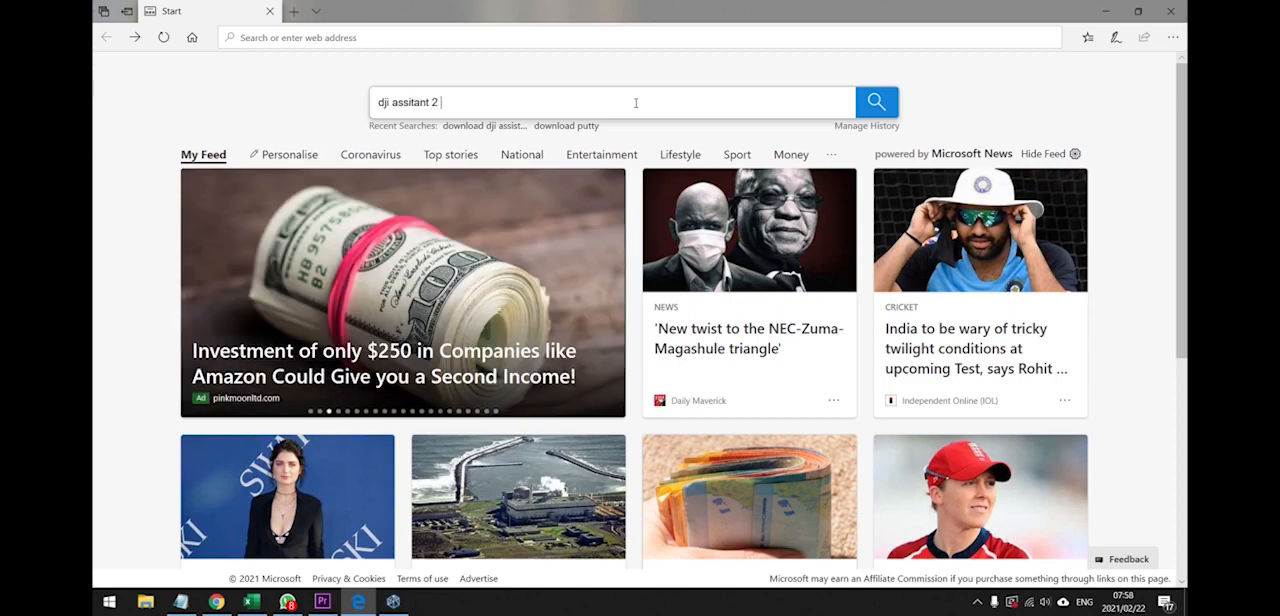
pyautogui.write('for ma')
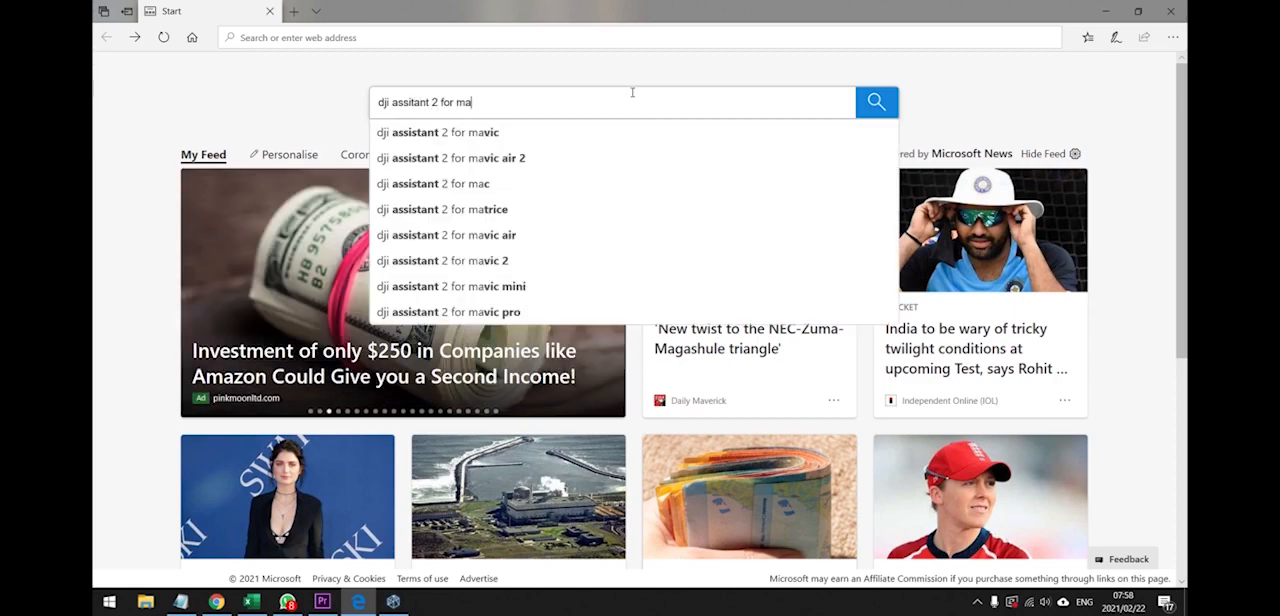
pyautogui.click(446, 132)
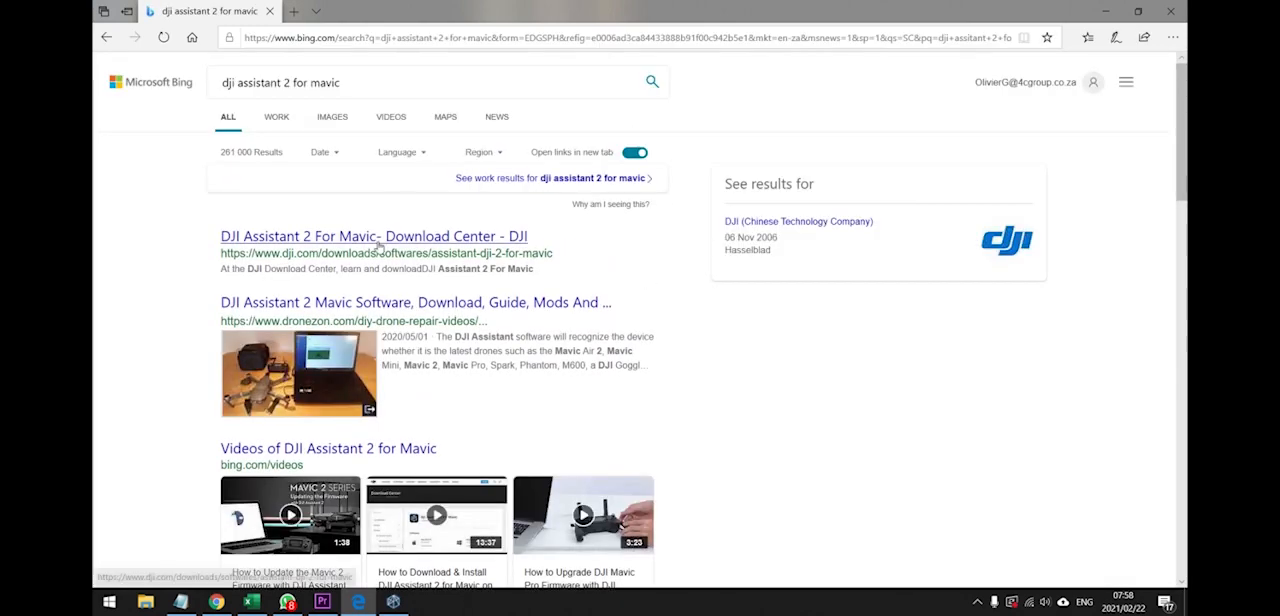
# Open DJI's Assistant 2 For Mavic download page, start the Windows V2.0.14 download, then cancel
pyautogui.click(373, 236)
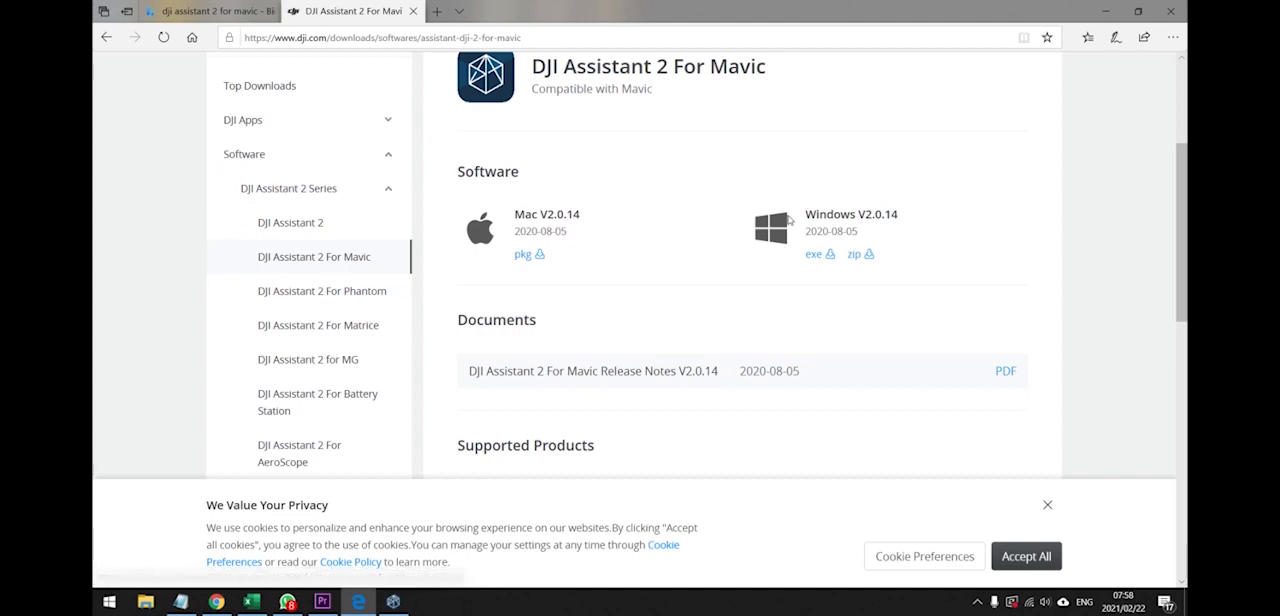
pyautogui.moveTo(813, 254)
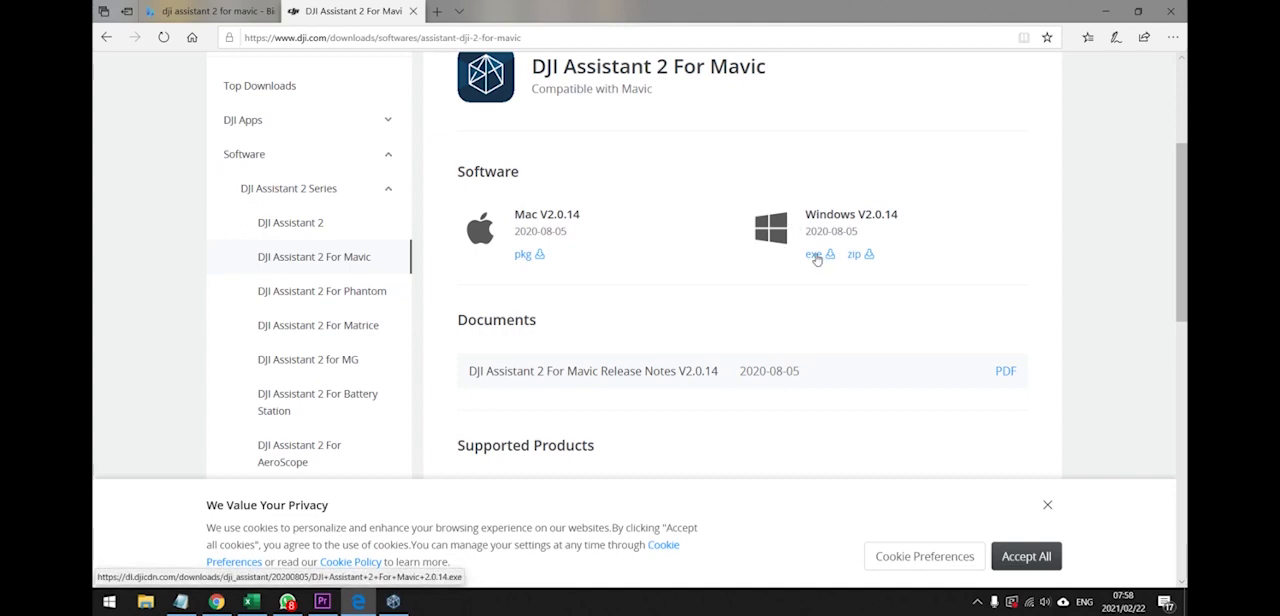
pyautogui.moveTo(687, 139)
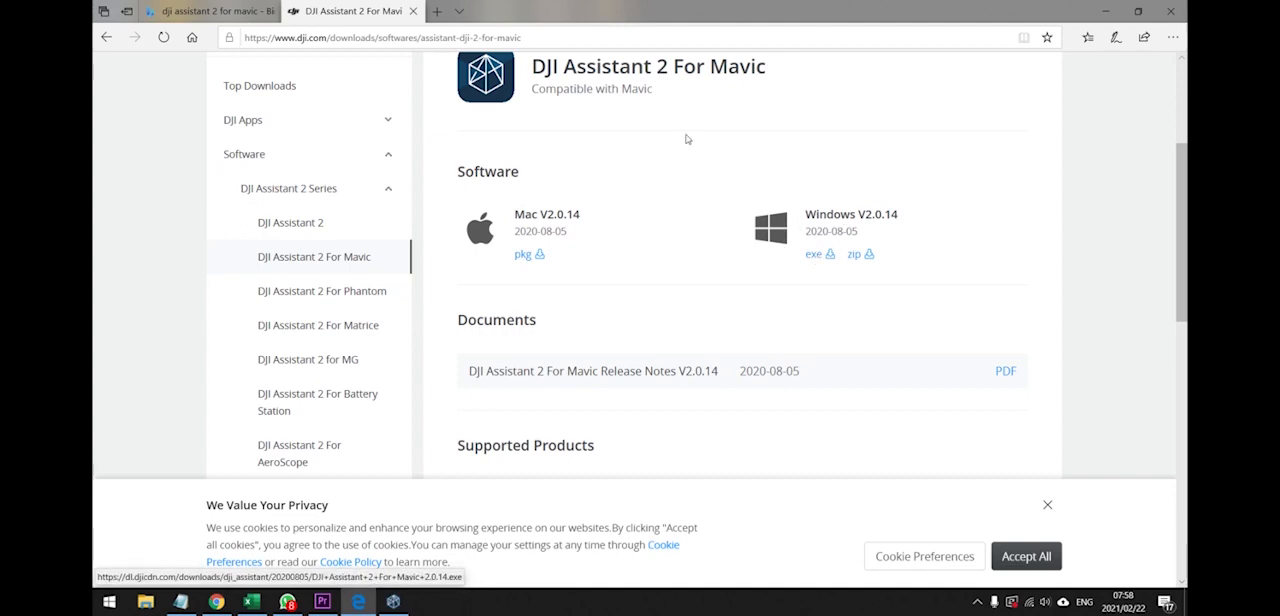
pyautogui.moveTo(718, 376)
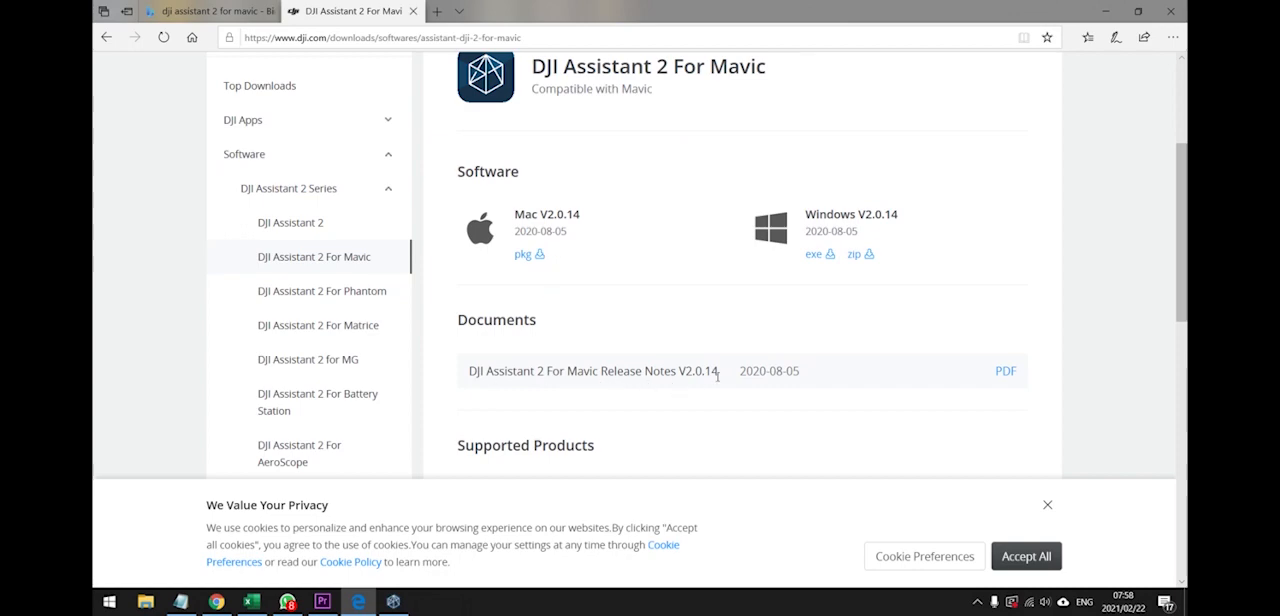
pyautogui.scroll(-3)
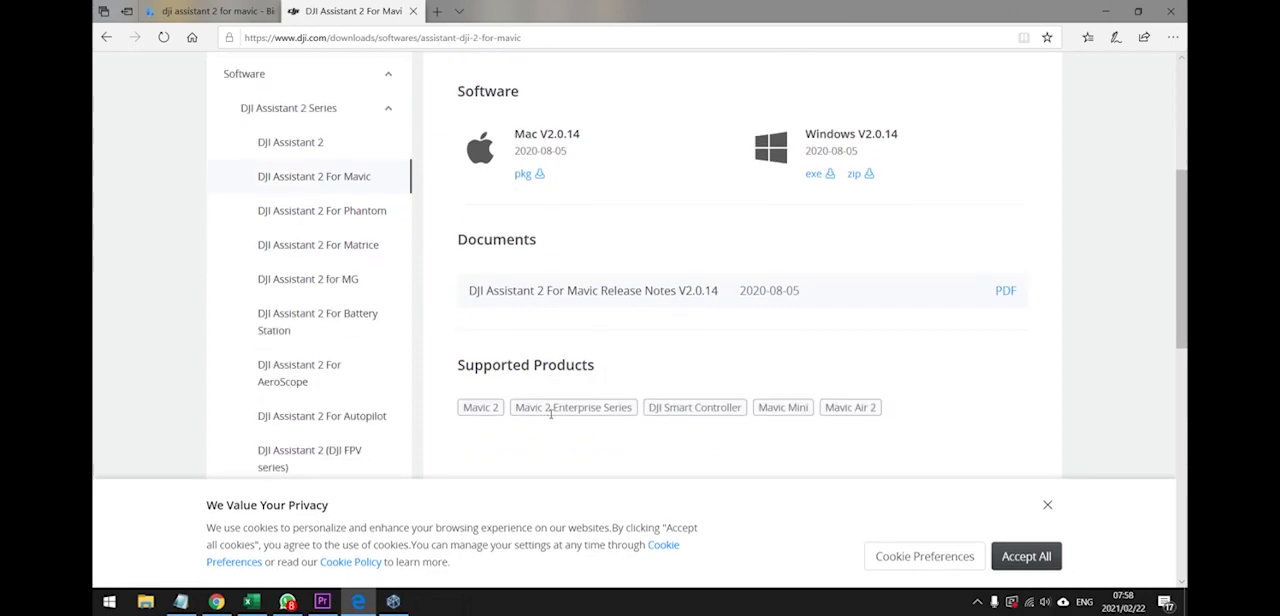
pyautogui.moveTo(716, 421)
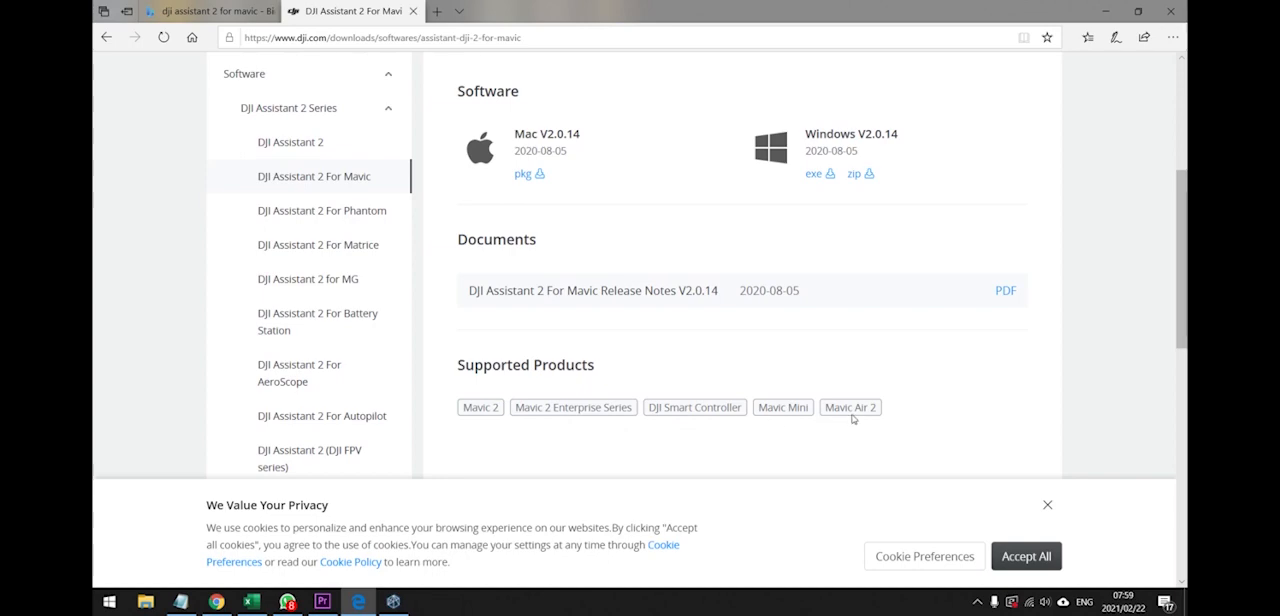
pyautogui.moveTo(333, 250)
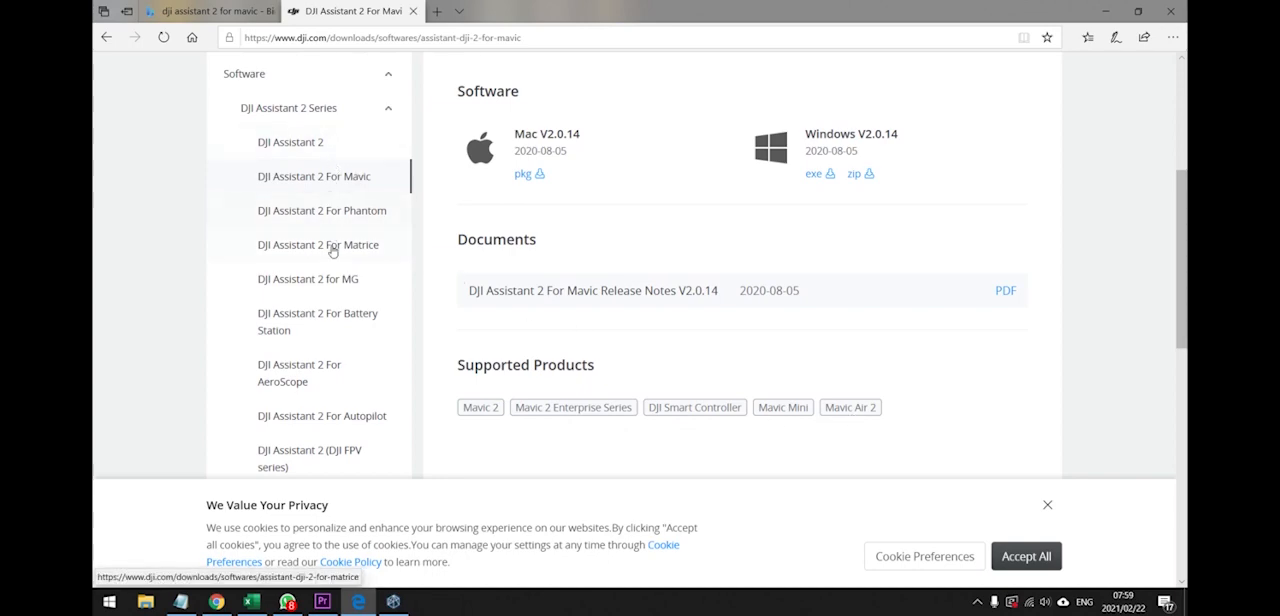
pyautogui.moveTo(868, 261)
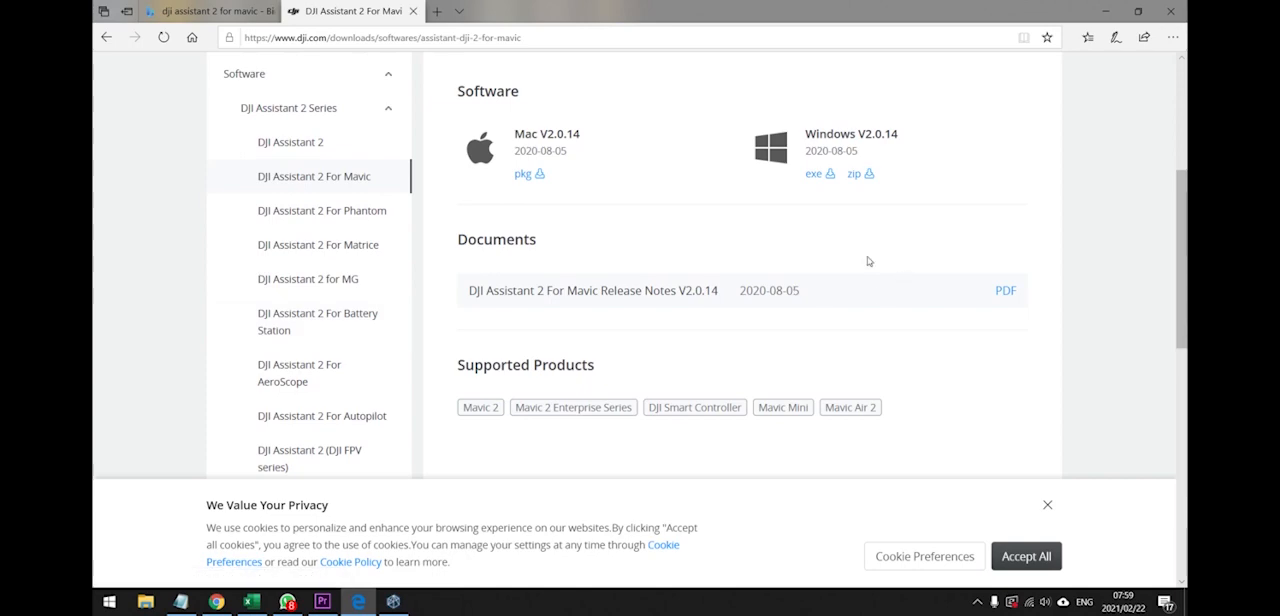
pyautogui.scroll(3)
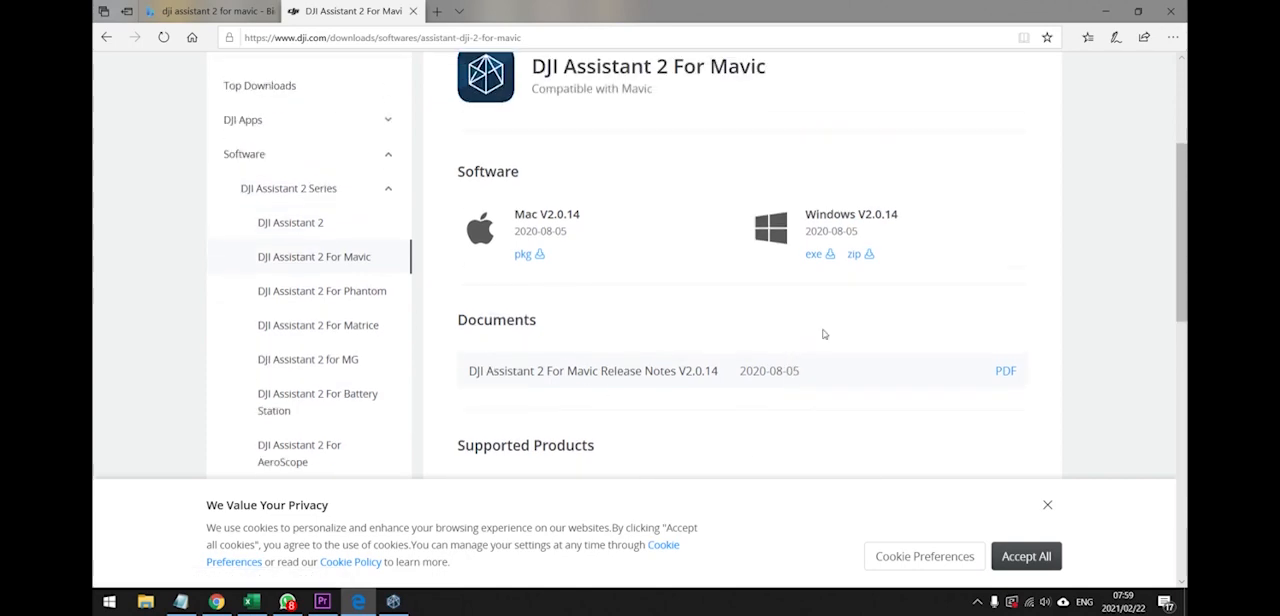
pyautogui.moveTo(814, 254)
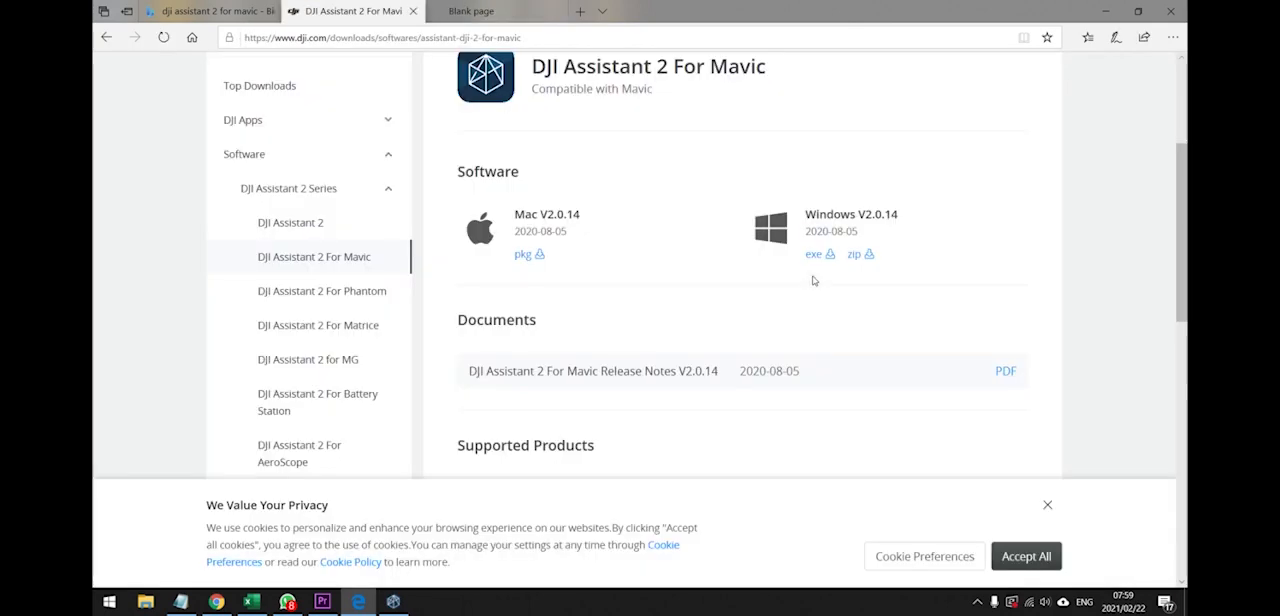
pyautogui.click(813, 253)
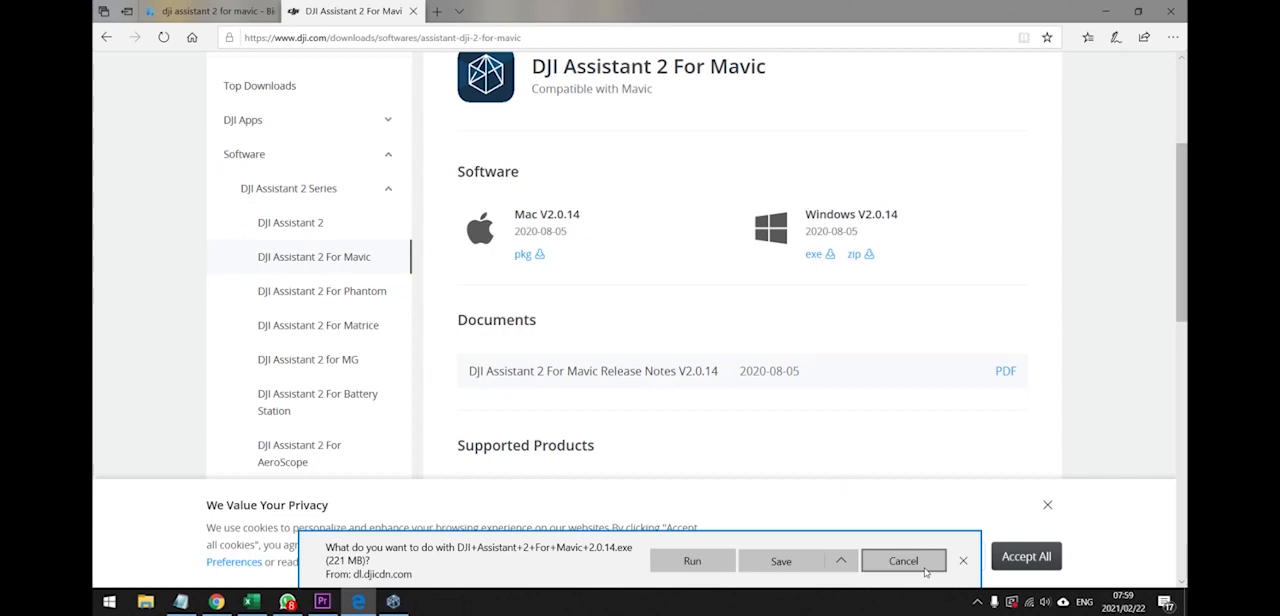
pyautogui.click(901, 560)
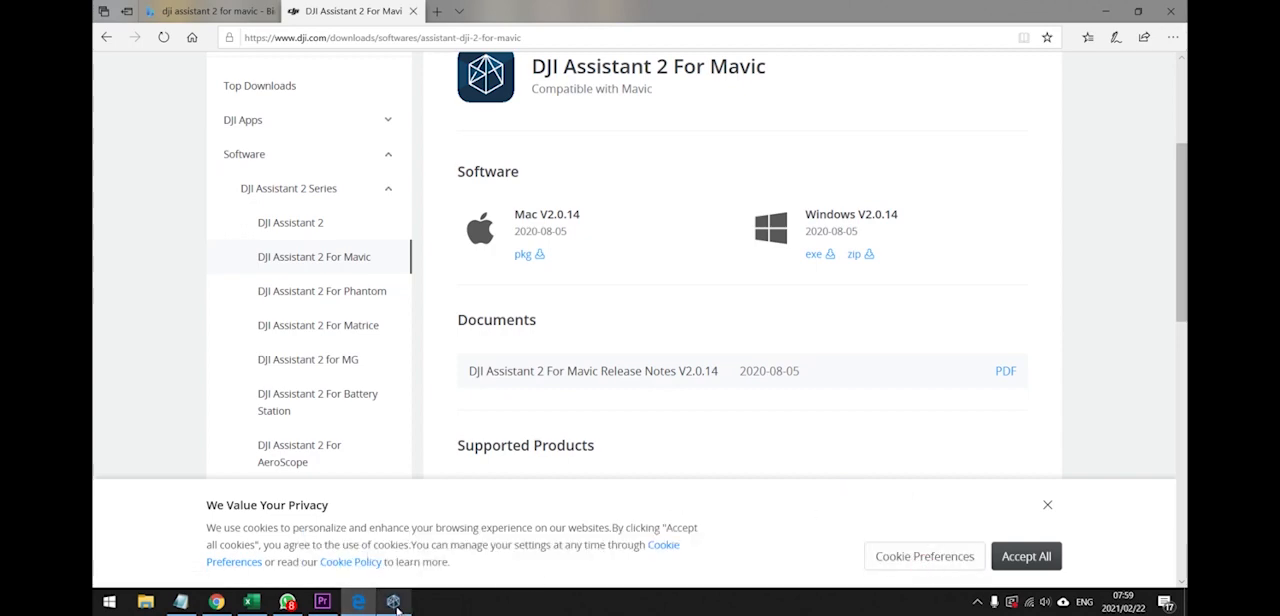
# Launch DJI Assistant 2 for Mavic from the taskbar and confirm the Mavic Mini notice
pyautogui.click(393, 601)
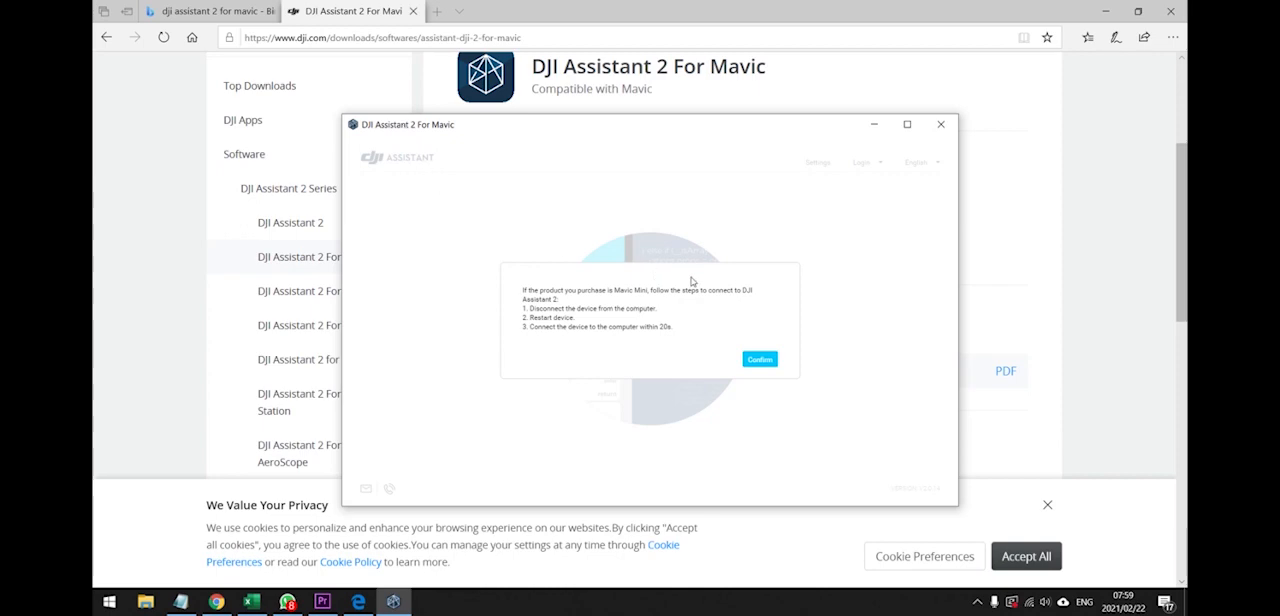
pyautogui.moveTo(637, 337)
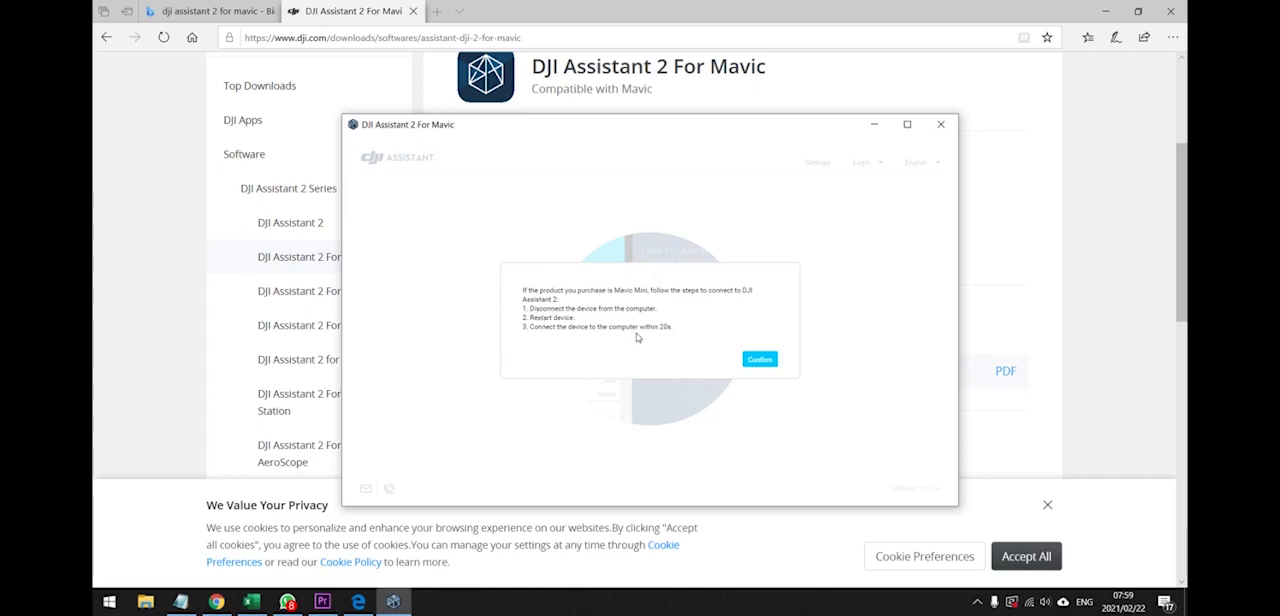
pyautogui.moveTo(623, 341)
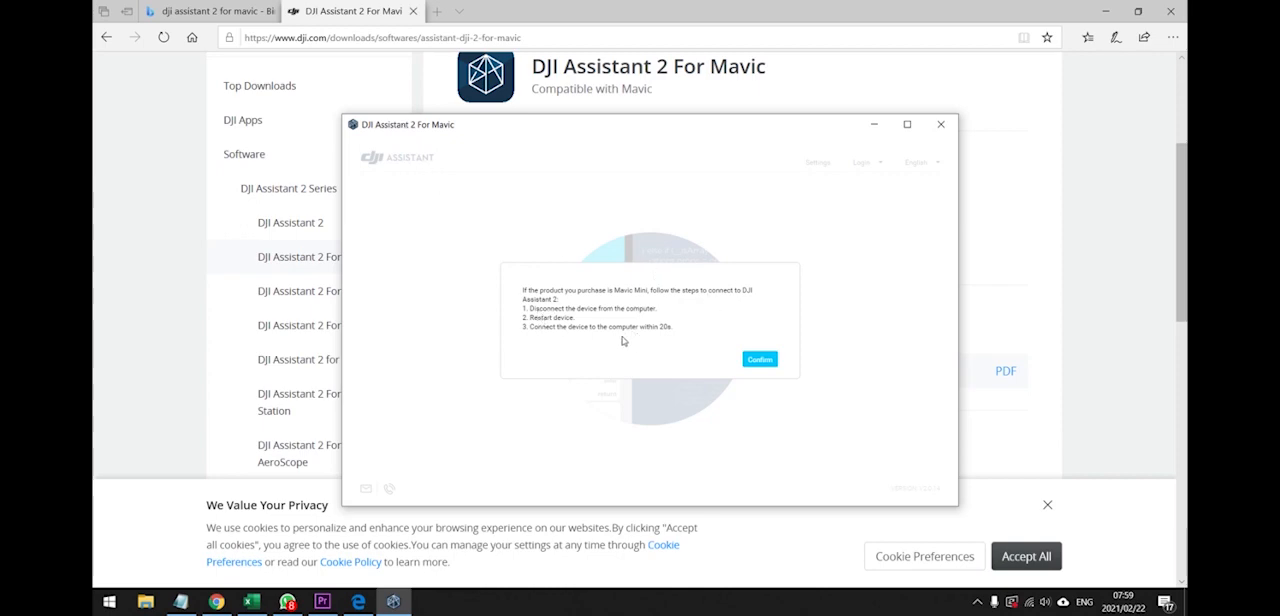
pyautogui.moveTo(710, 350)
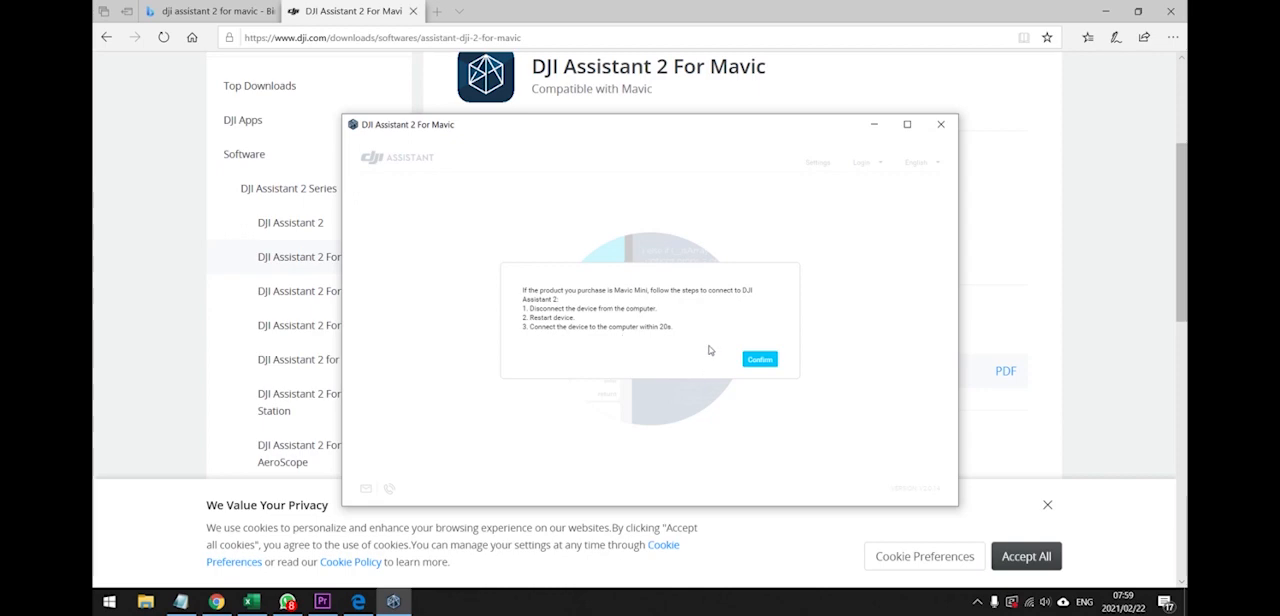
pyautogui.moveTo(700, 372)
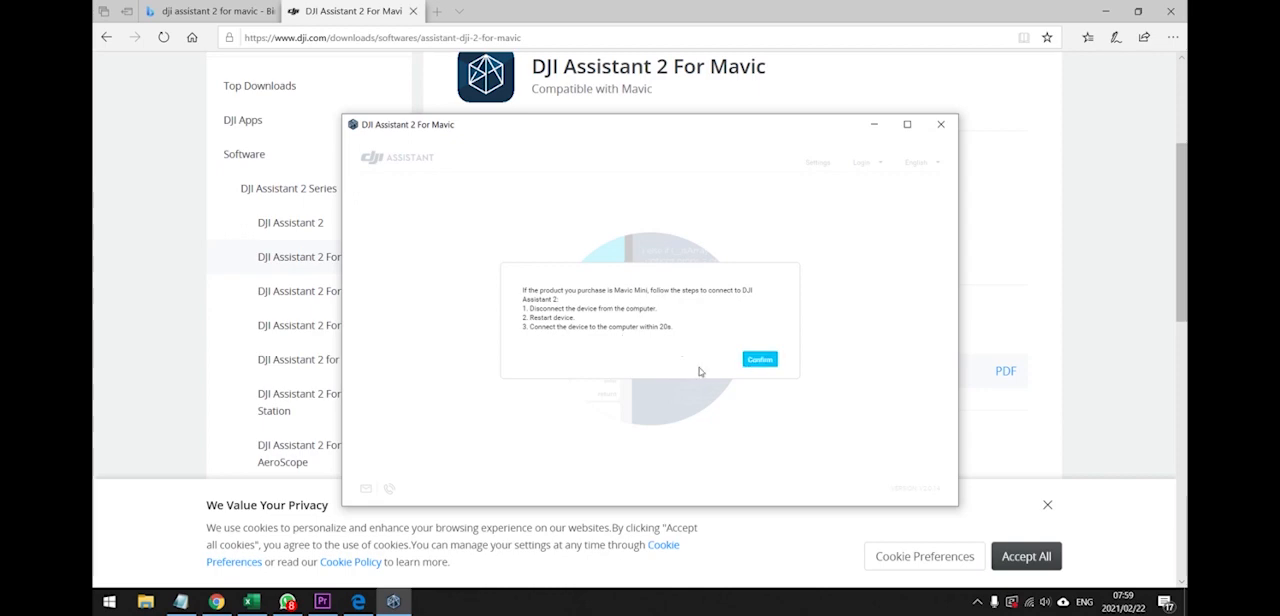
pyautogui.click(760, 359)
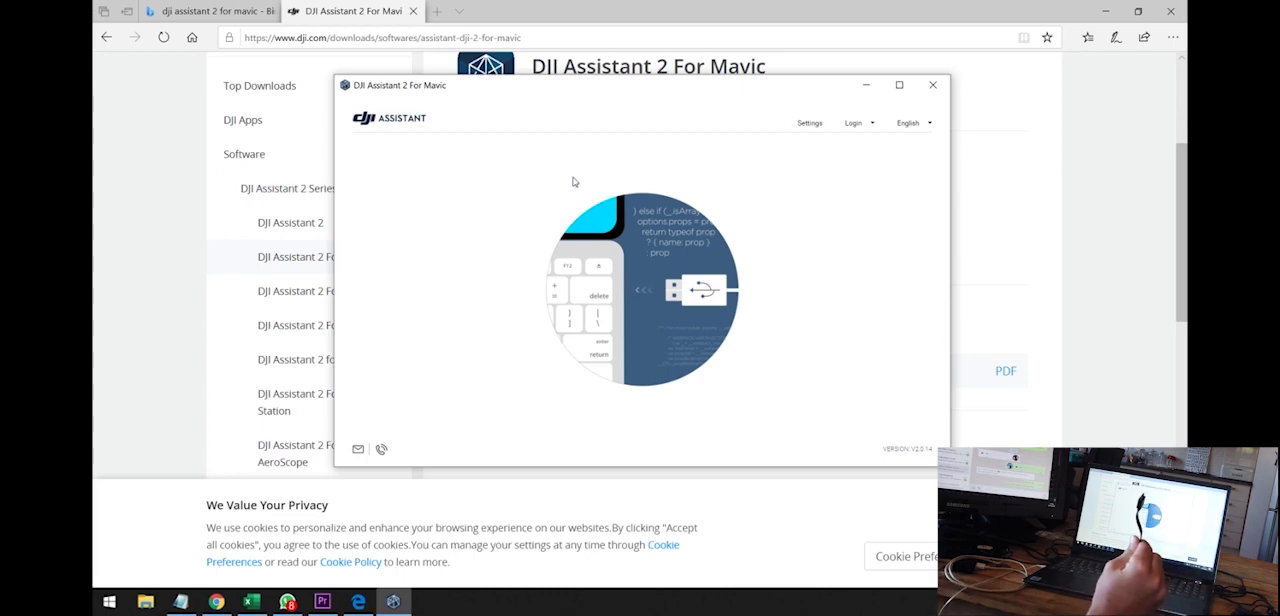
pyautogui.moveTo(451, 120)
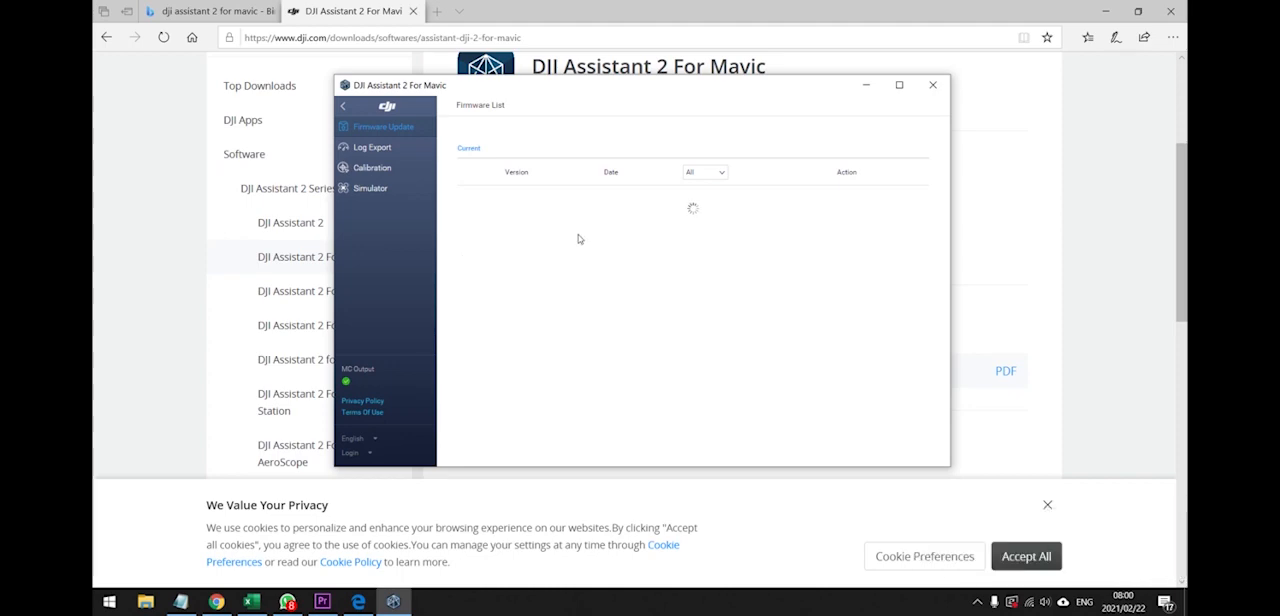
pyautogui.moveTo(645, 183)
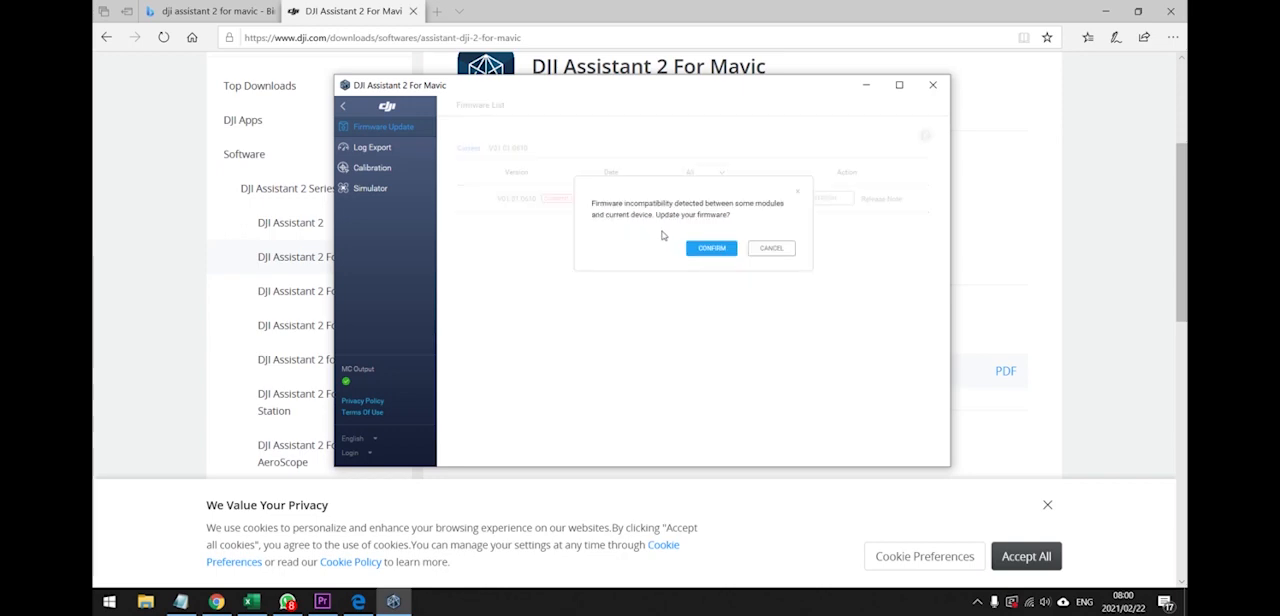
pyautogui.moveTo(640, 240)
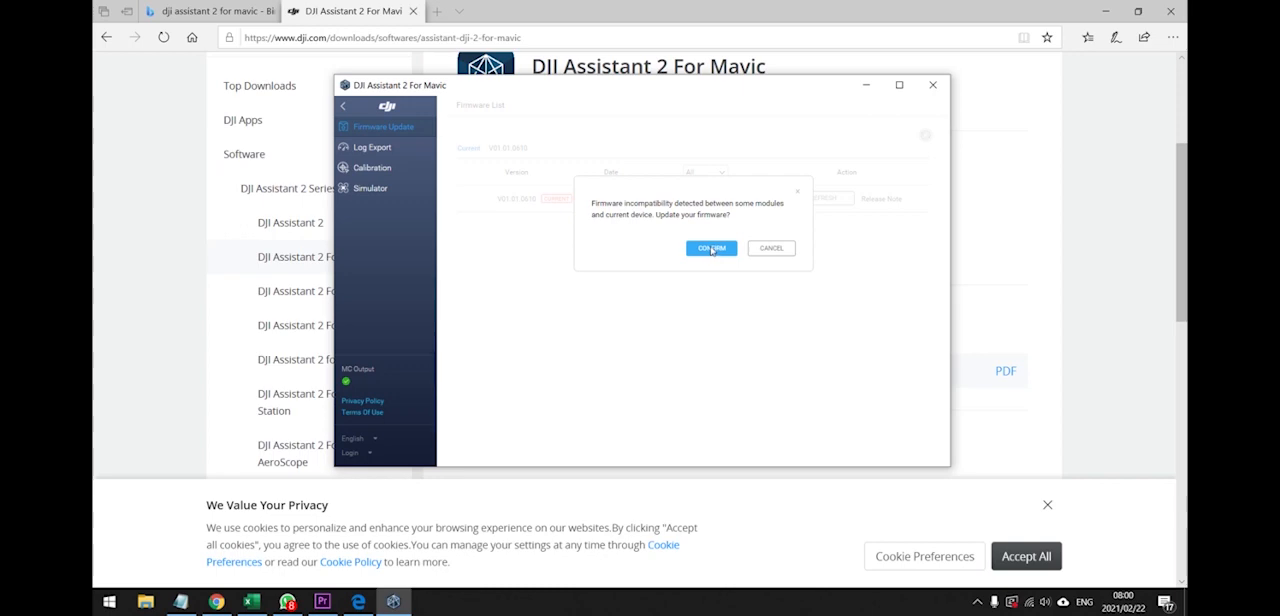
# Confirm the firmware update to V01.01.0610 in the incompatibility dialog
pyautogui.click(711, 248)
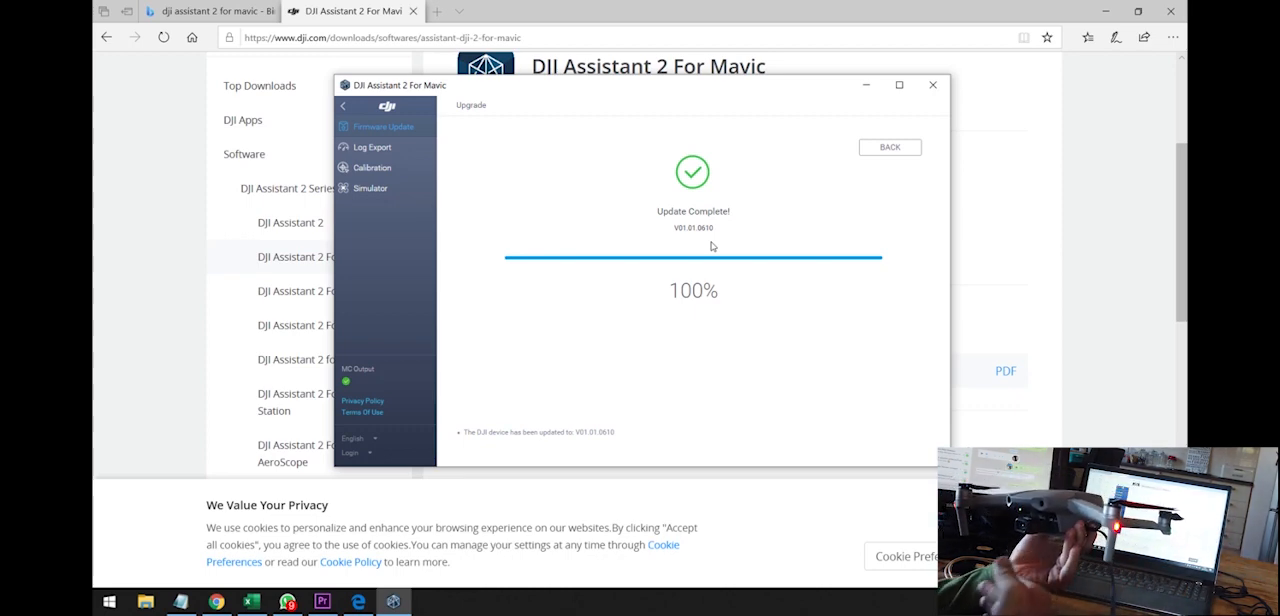
pyautogui.moveTo(619, 207)
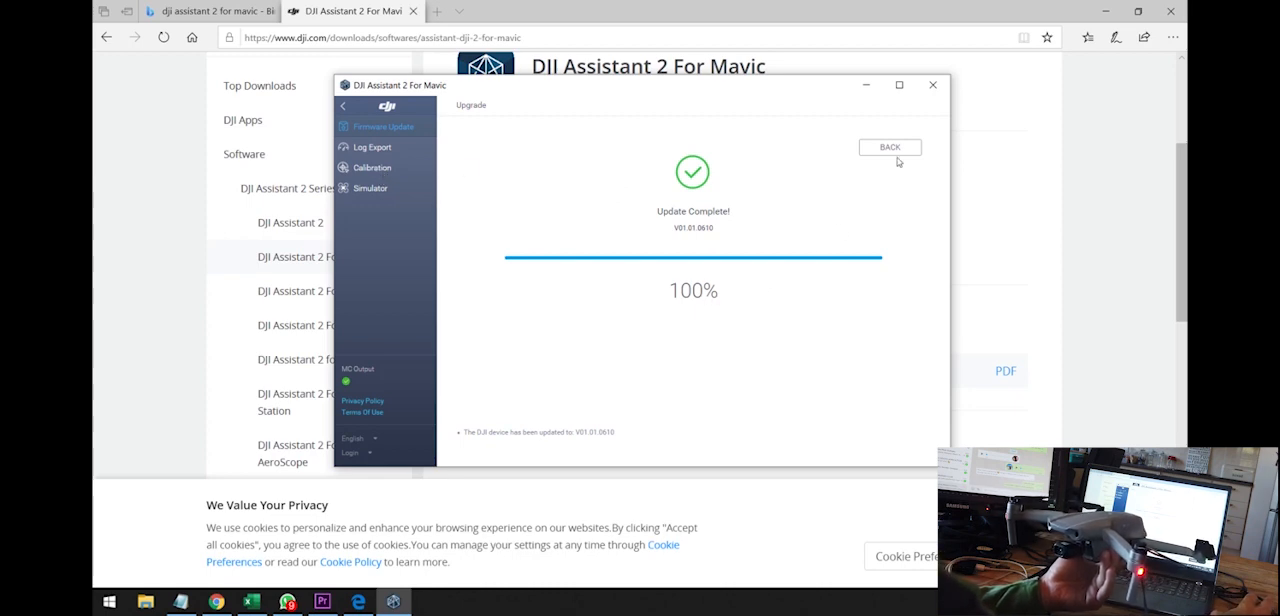
# Go back from the Upgrade page to the Firmware List showing V01.01.0610
pyautogui.click(889, 147)
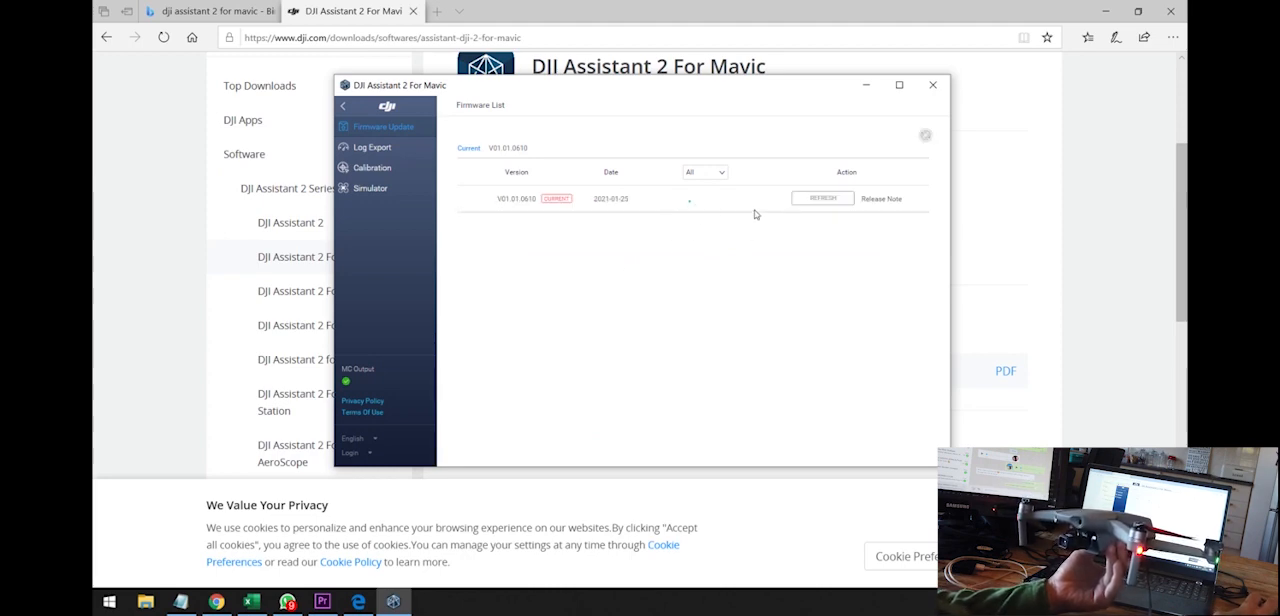
pyautogui.moveTo(453, 174)
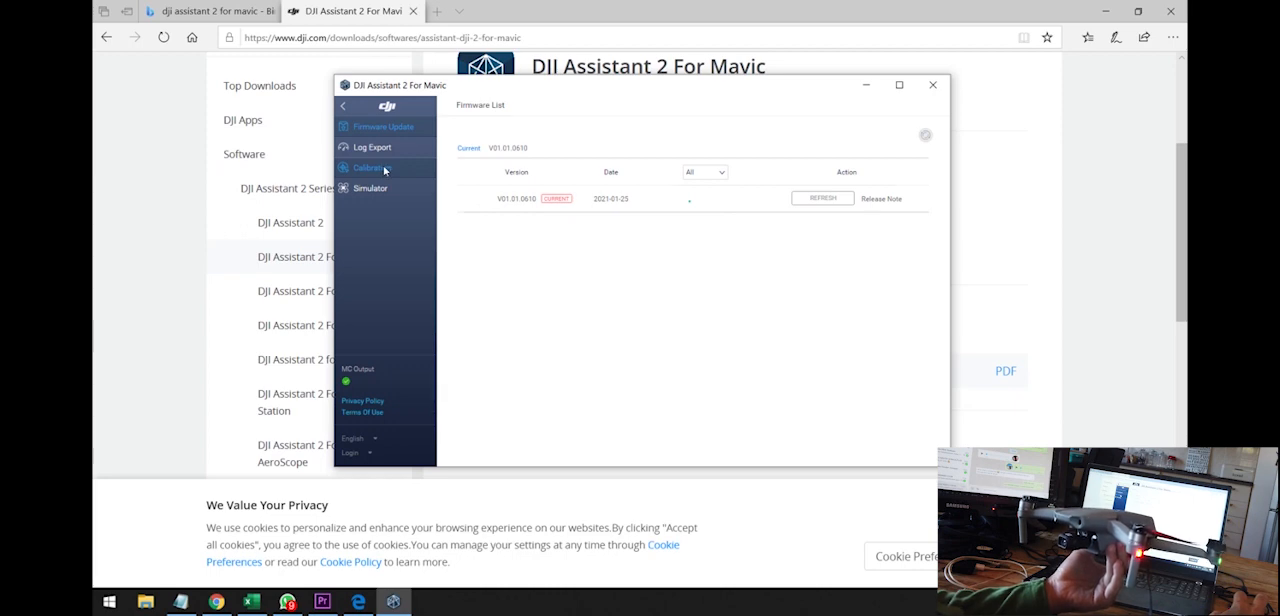
# Select Calibration in the sidebar to show the vision sensor tutorial
pyautogui.click(369, 167)
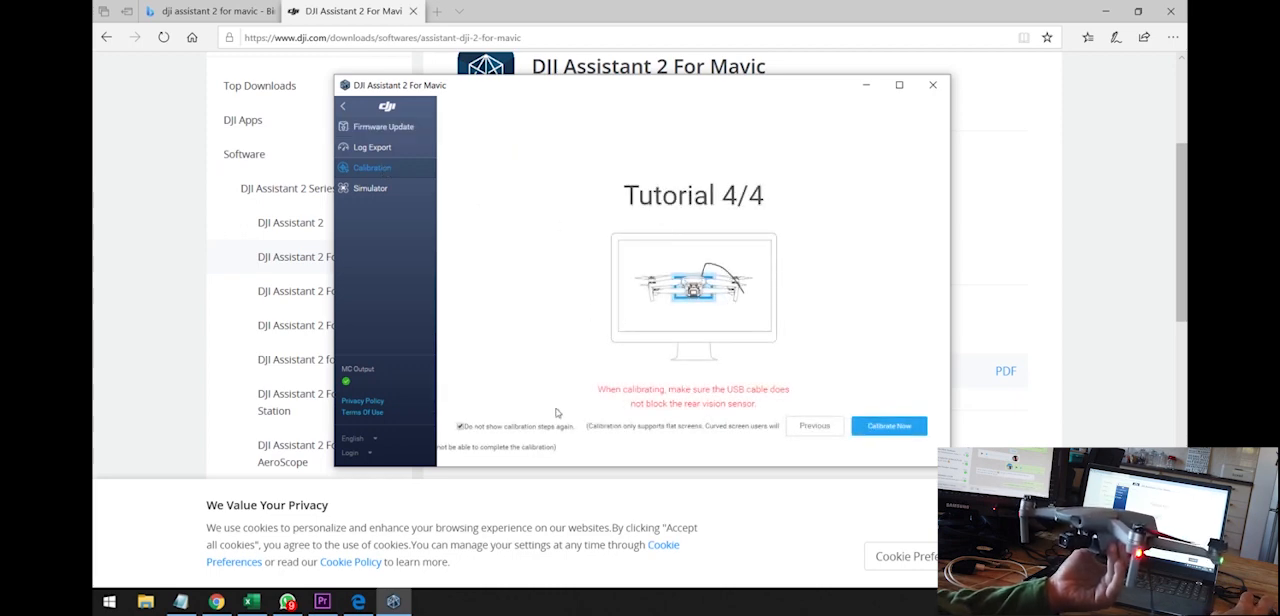
pyautogui.moveTo(740, 293)
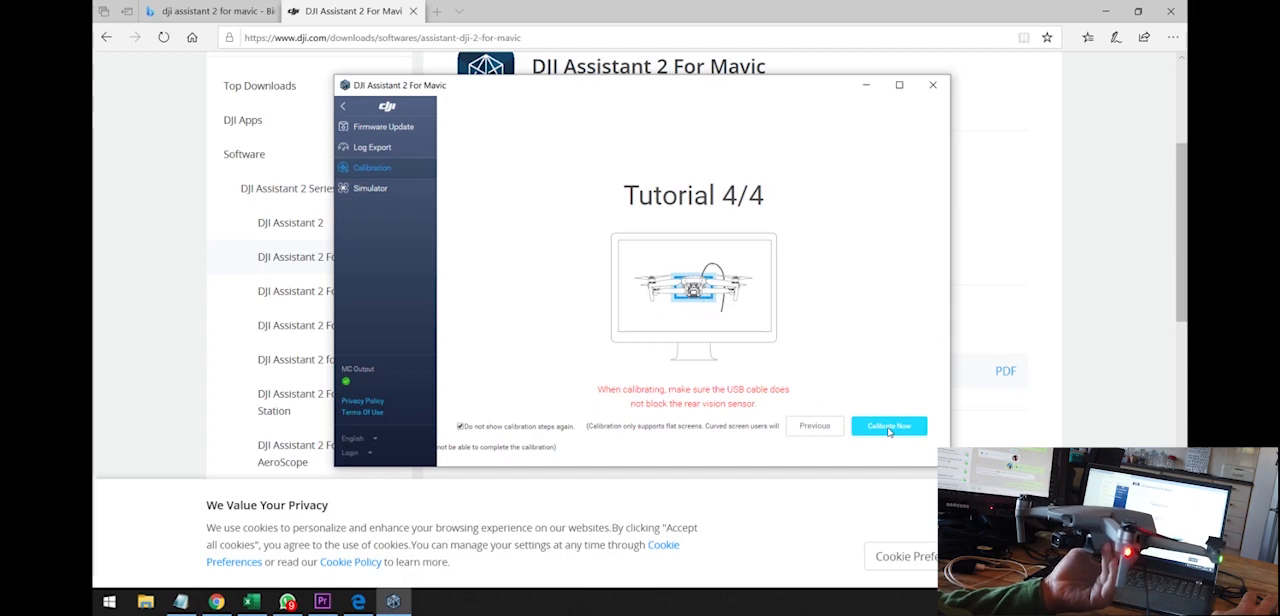
# Click Calibrate Now and align the forward cameras until calibration finishes
pyautogui.click(888, 426)
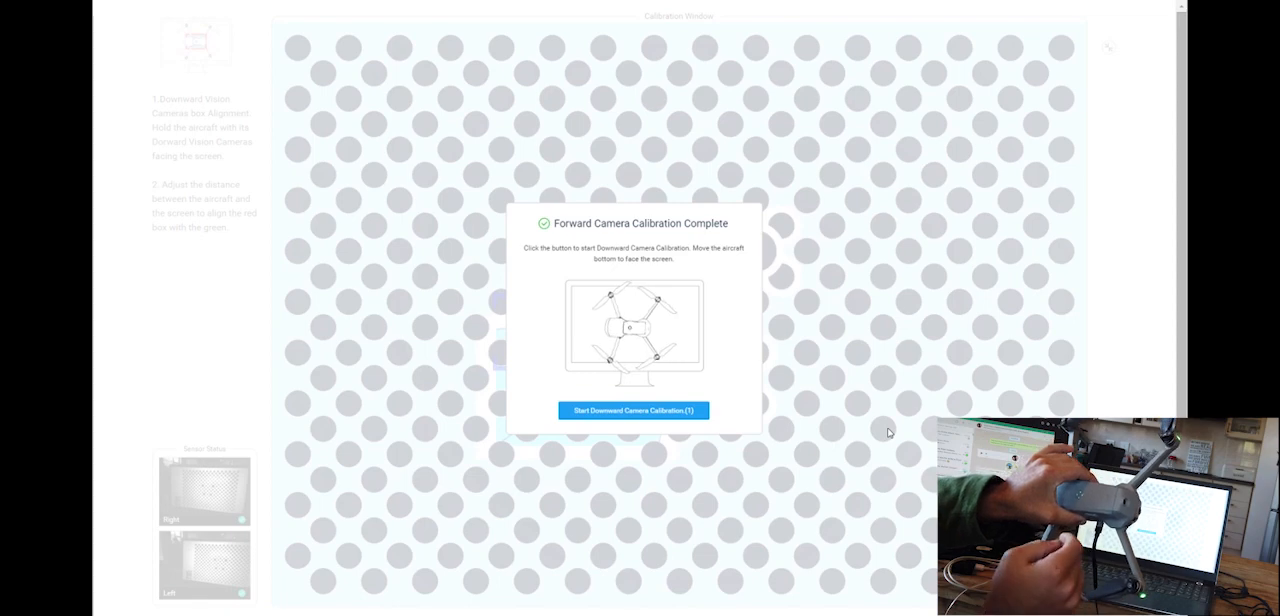
# Run the downward camera calibration, aligning the aircraft's underside with the on-screen boxes
pyautogui.click(632, 410)
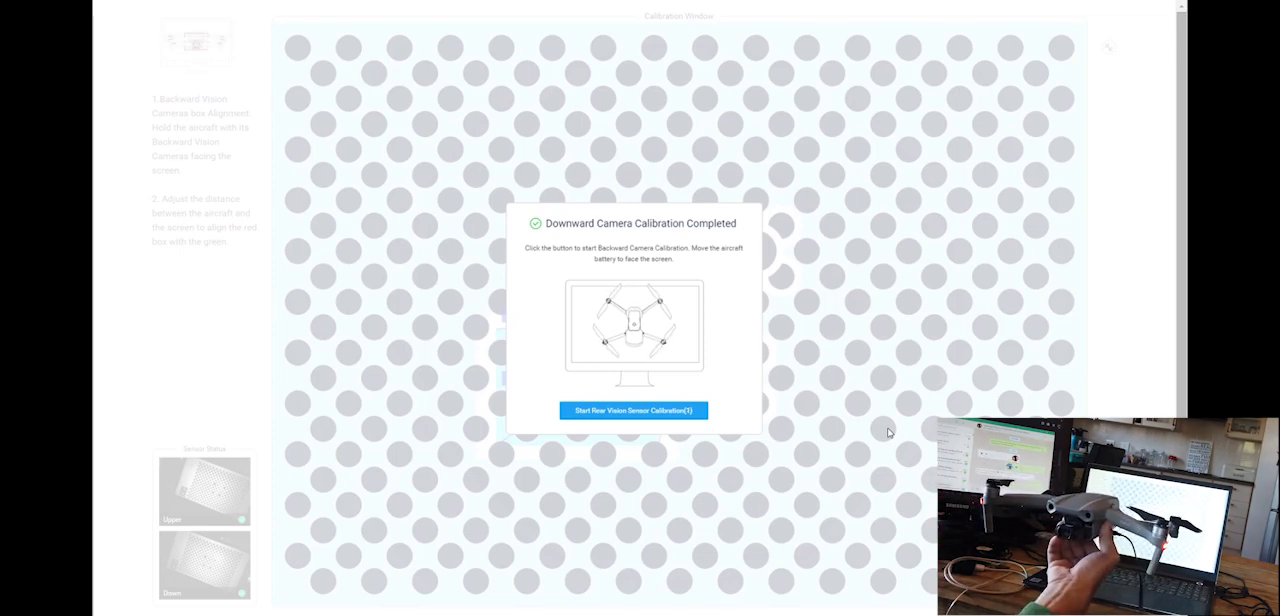
pyautogui.click(632, 410)
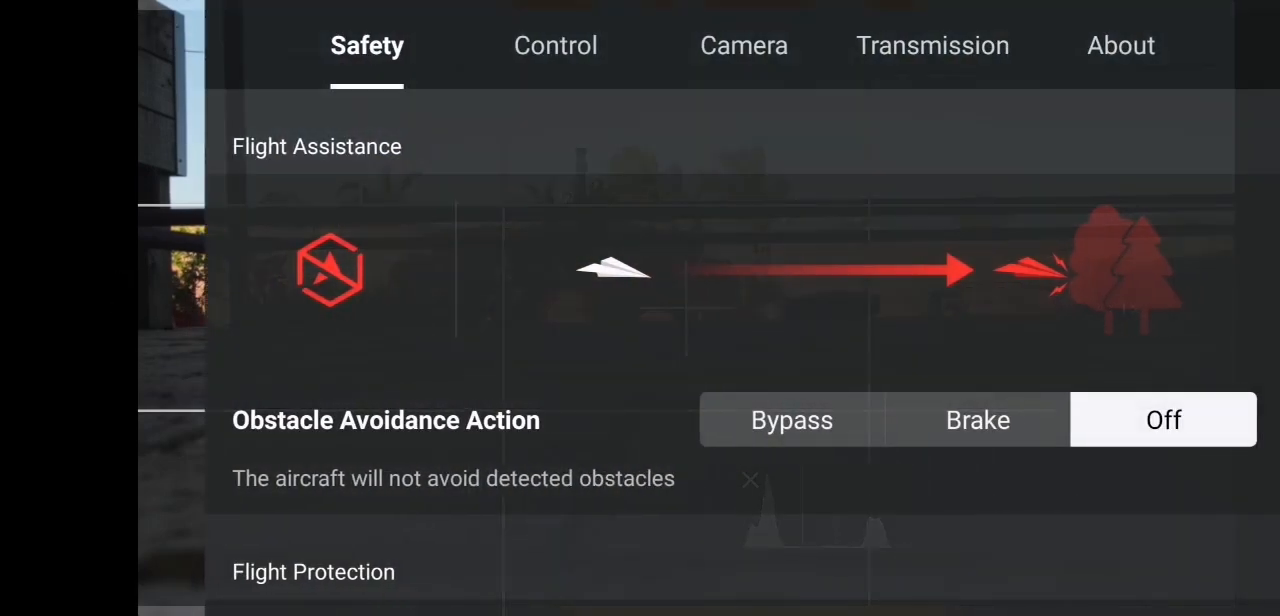
# Toggle Obstacle Avoidance Action between Bypass and Brake, then return to the camera view
pyautogui.click(791, 419)
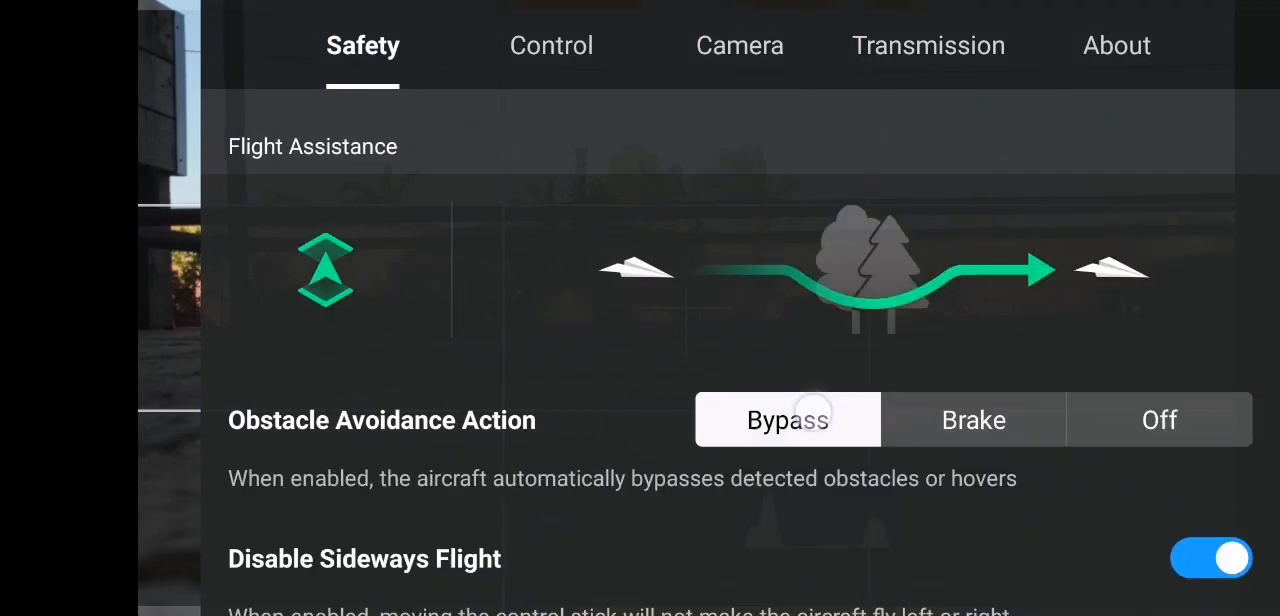
pyautogui.click(972, 419)
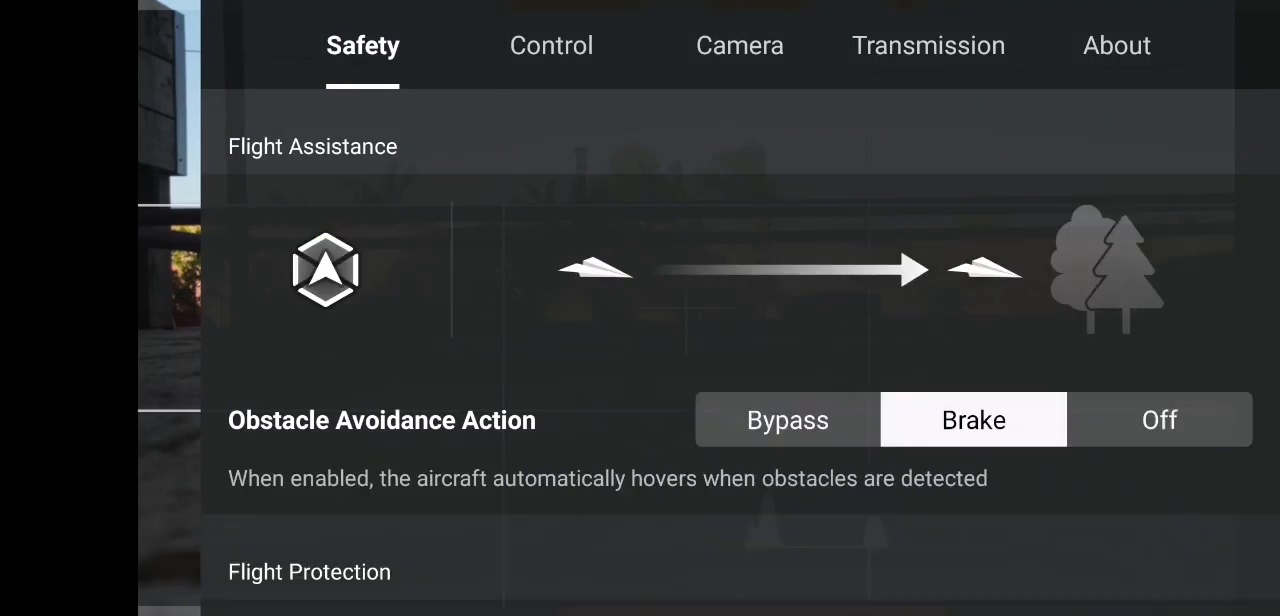
pyautogui.click(89, 39)
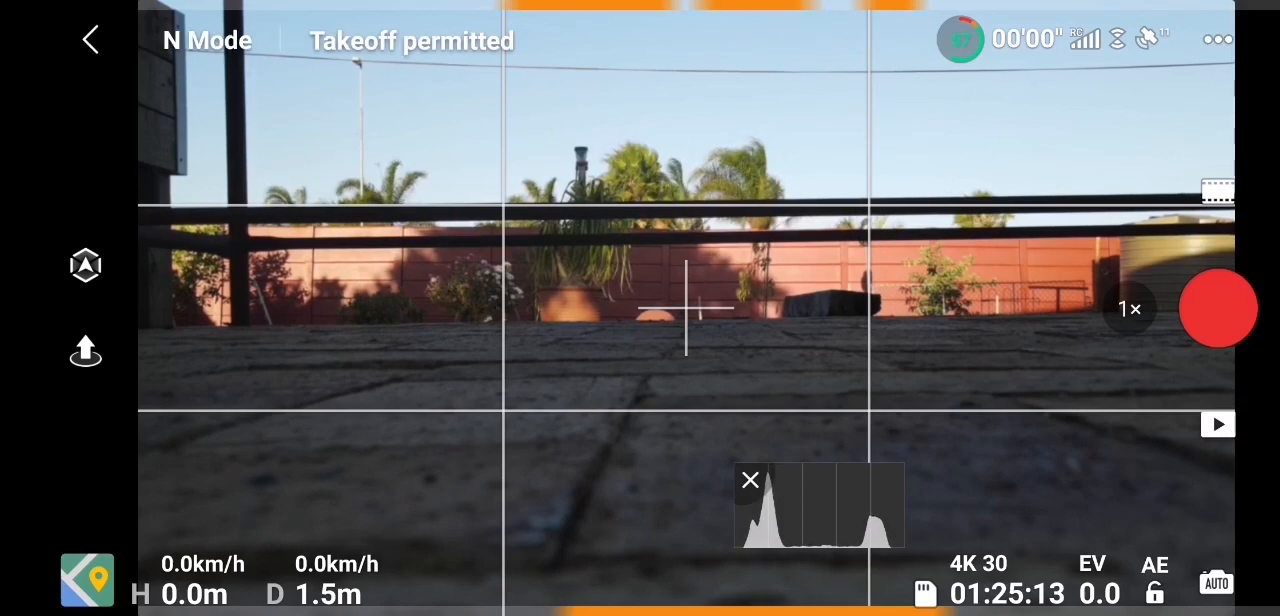
# Reopen Safety settings and choose Bypass under Obstacle Avoidance Action
pyautogui.click(86, 264)
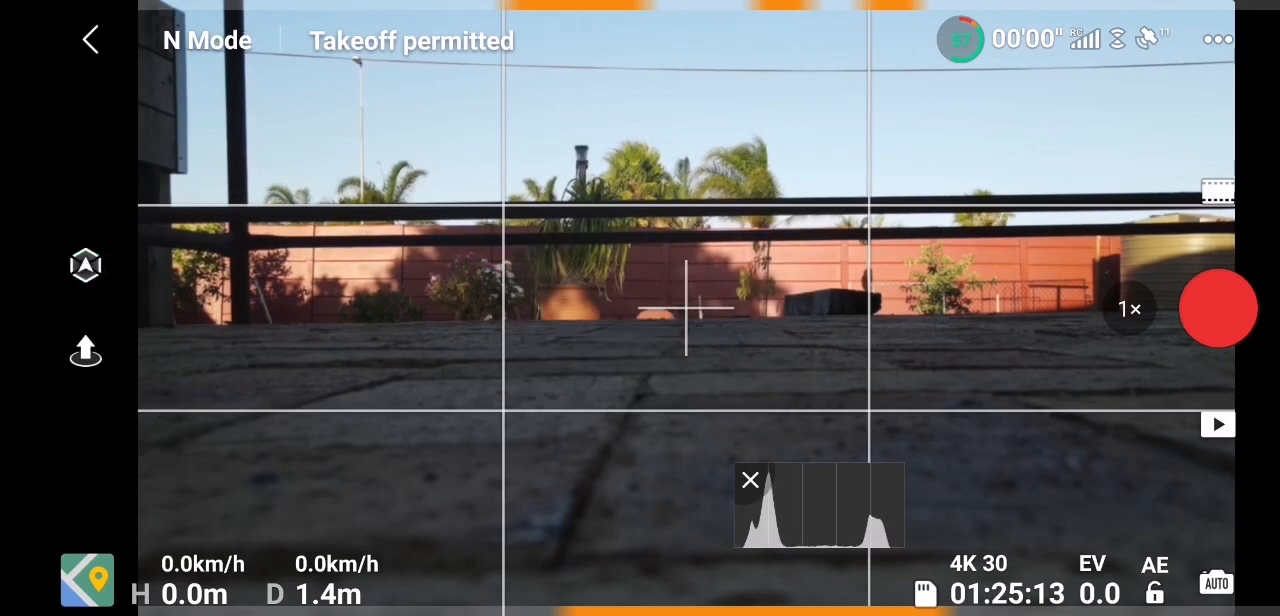
pyautogui.click(85, 351)
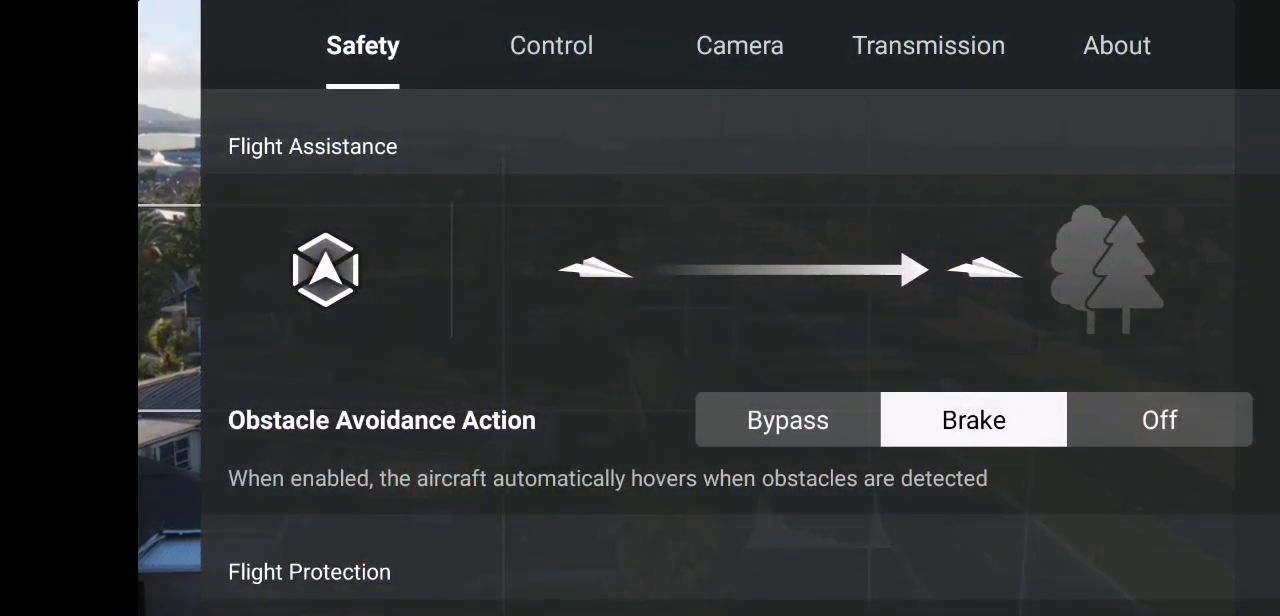
pyautogui.click(787, 419)
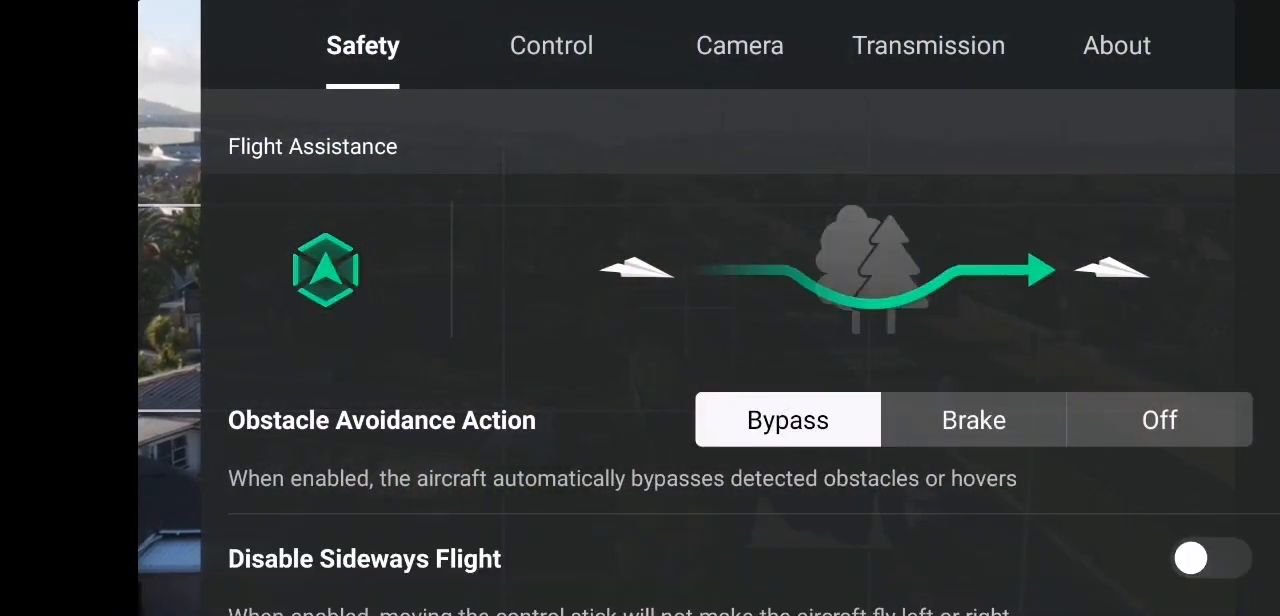
pyautogui.click(90, 40)
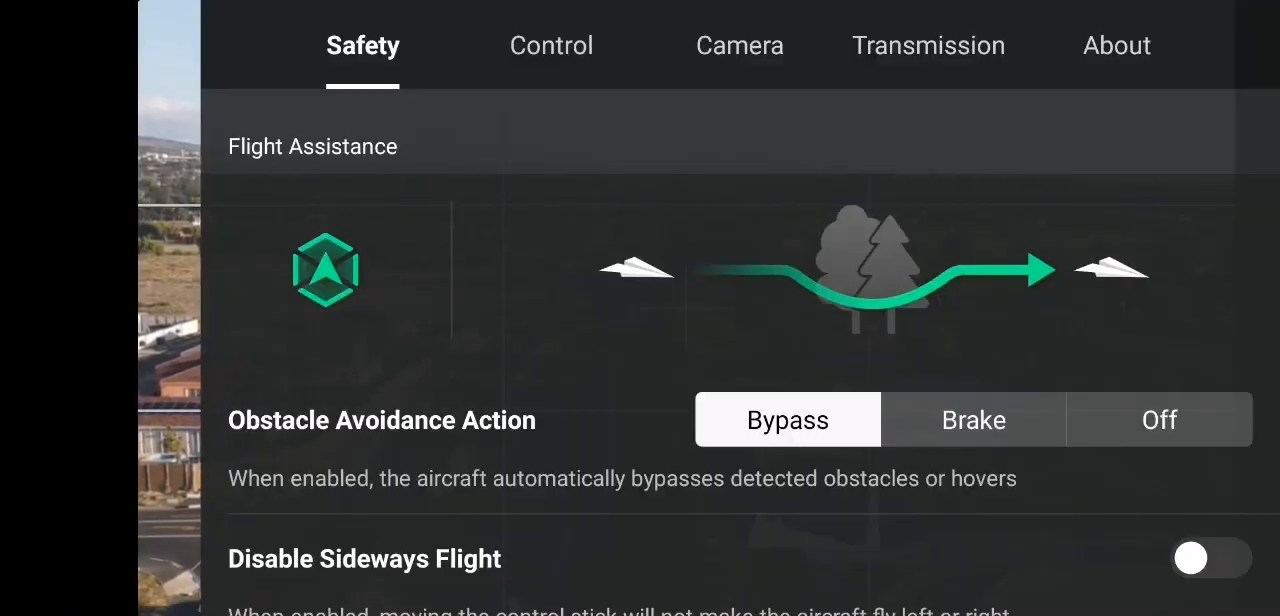
# Fly from the live view, then reopen Safety settings to check the obstacle avoidance mode
pyautogui.click(90, 37)
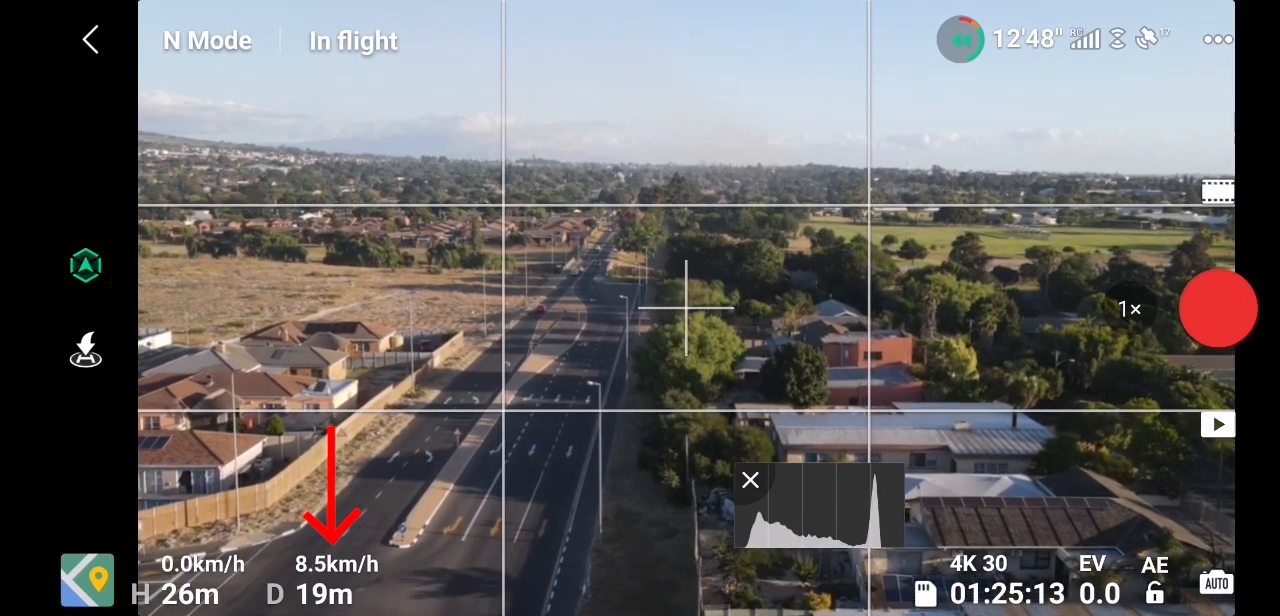
pyautogui.click(86, 264)
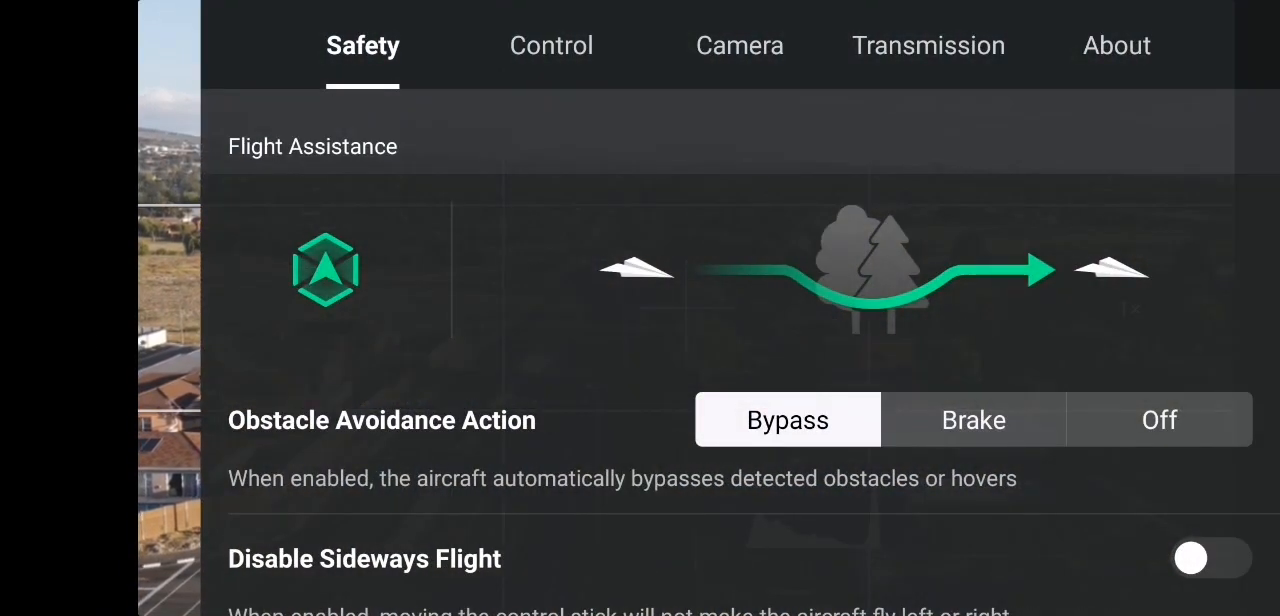
pyautogui.click(90, 40)
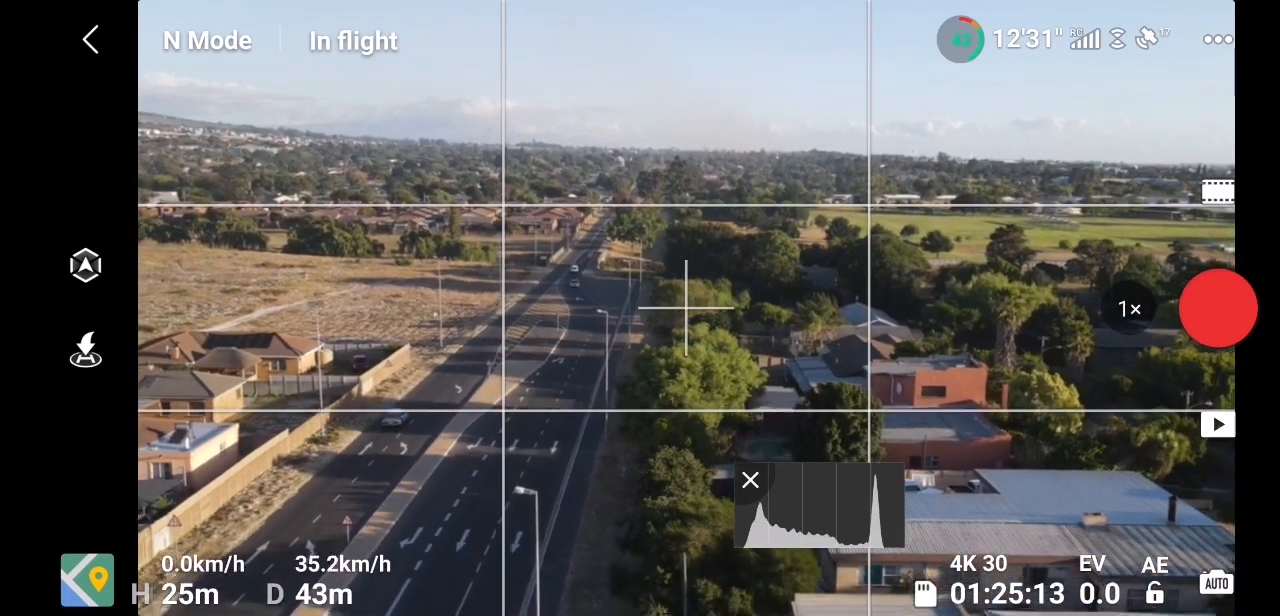
pyautogui.click(86, 264)
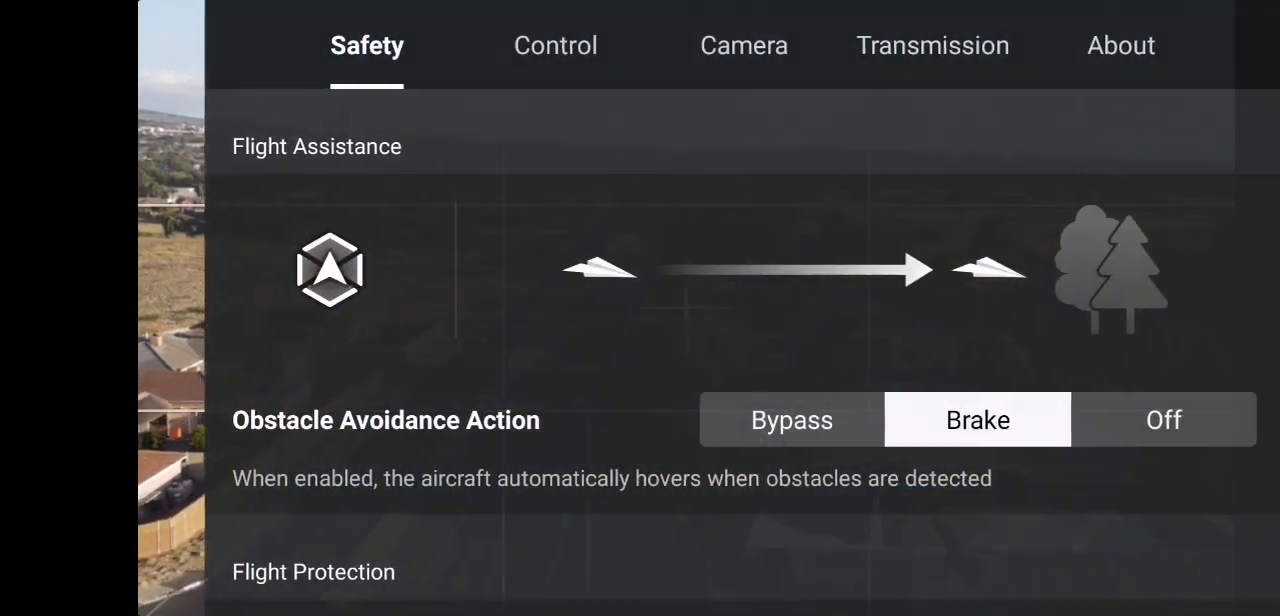